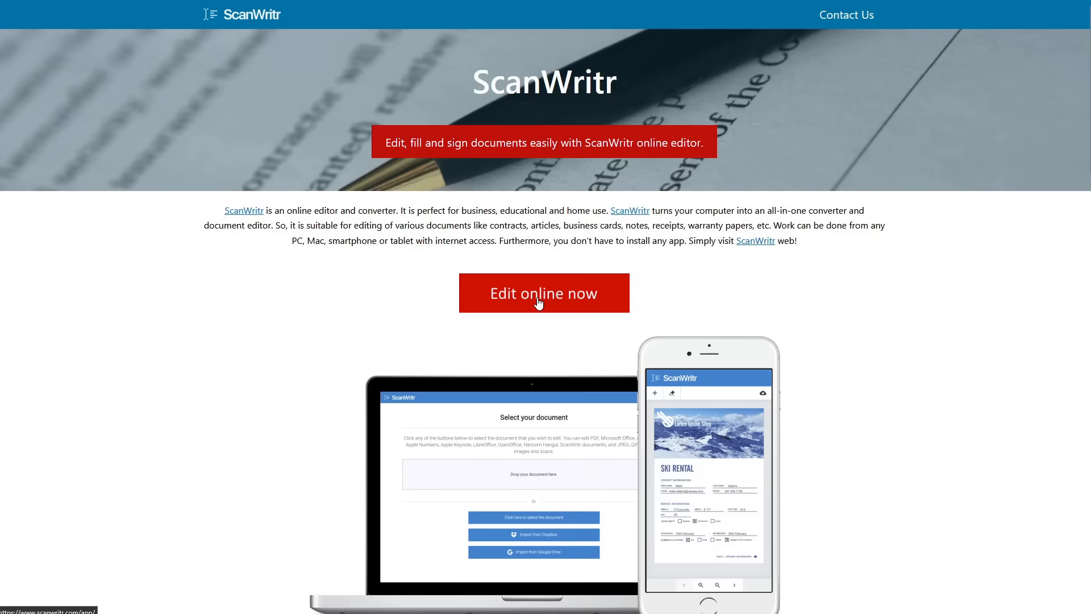
Step: Load the blue tool-handle photo on grid paper into ScanWritr's online editor
click(544, 292)
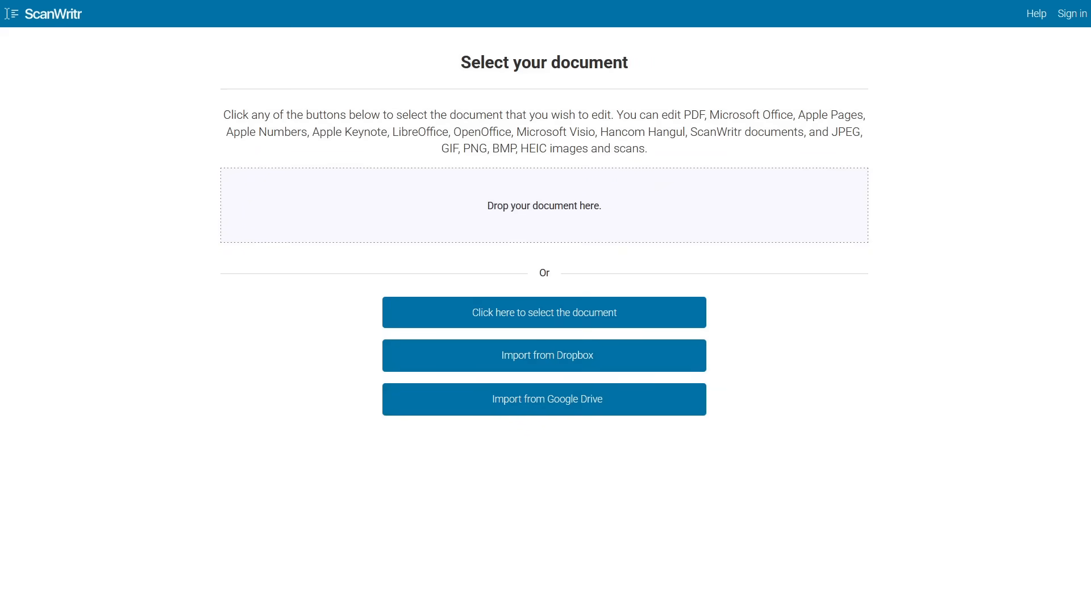
click(545, 311)
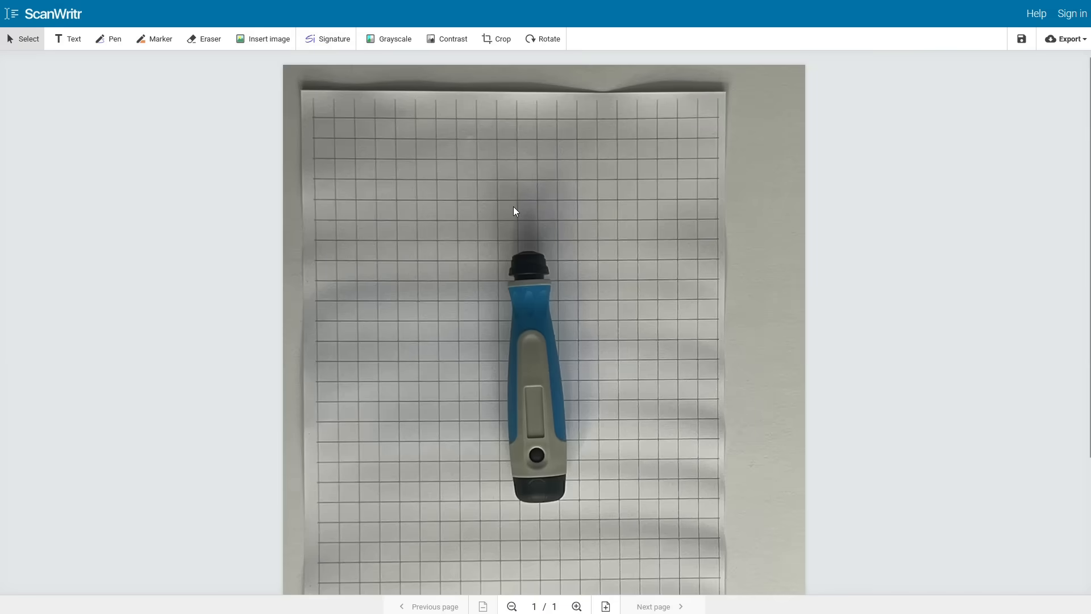
Step: Crop the photo tightly around the handle and download the cropped image
click(496, 39)
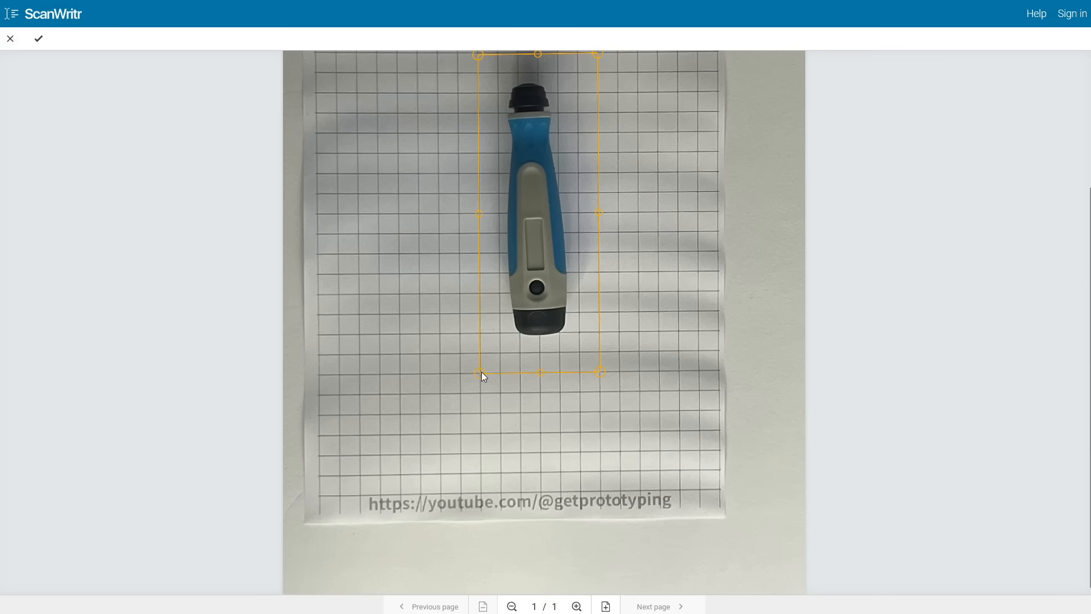
scroll(down, 3)
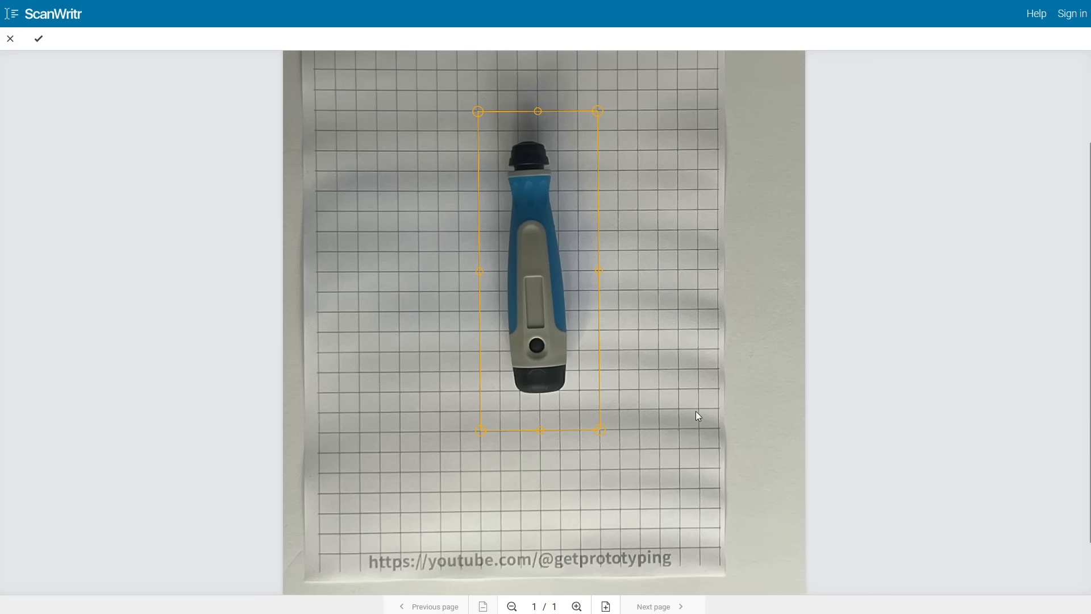
click(37, 39)
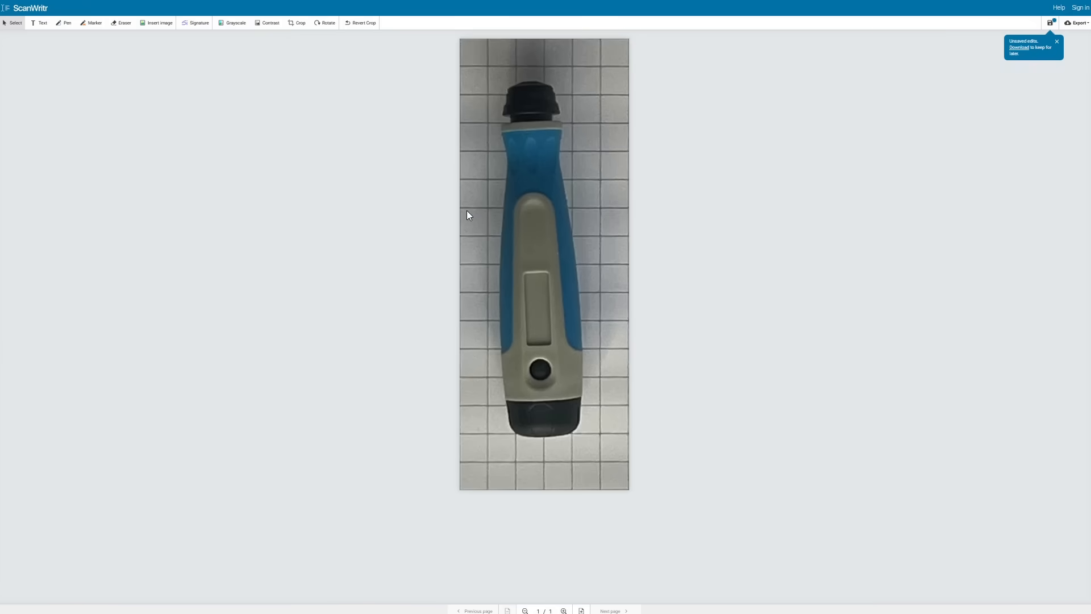
click(297, 23)
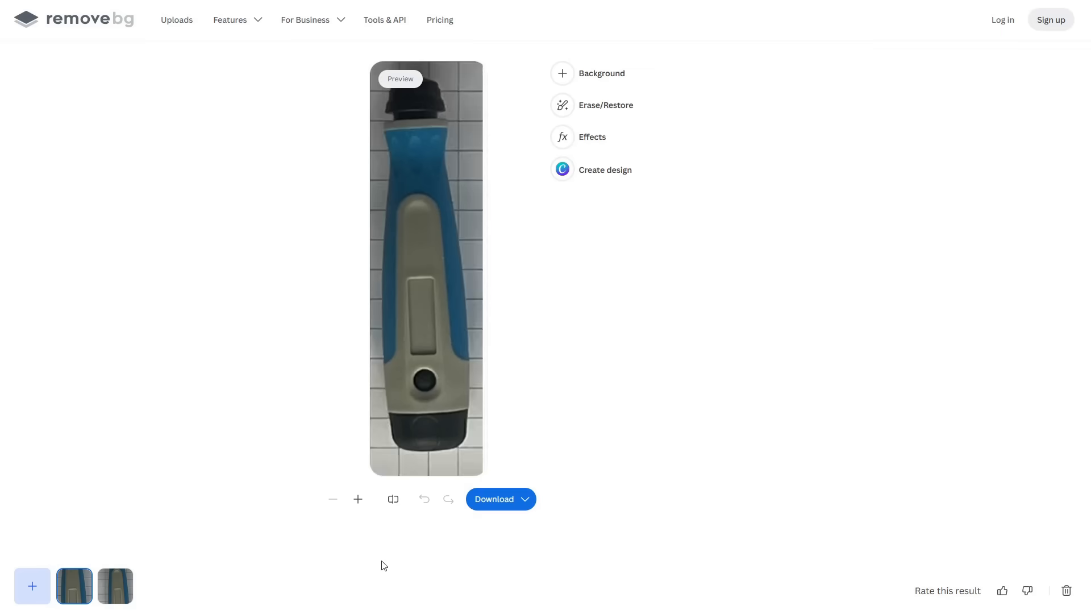
Step: Download the background-free PNG of the cropped handle from remove.bg
click(493, 498)
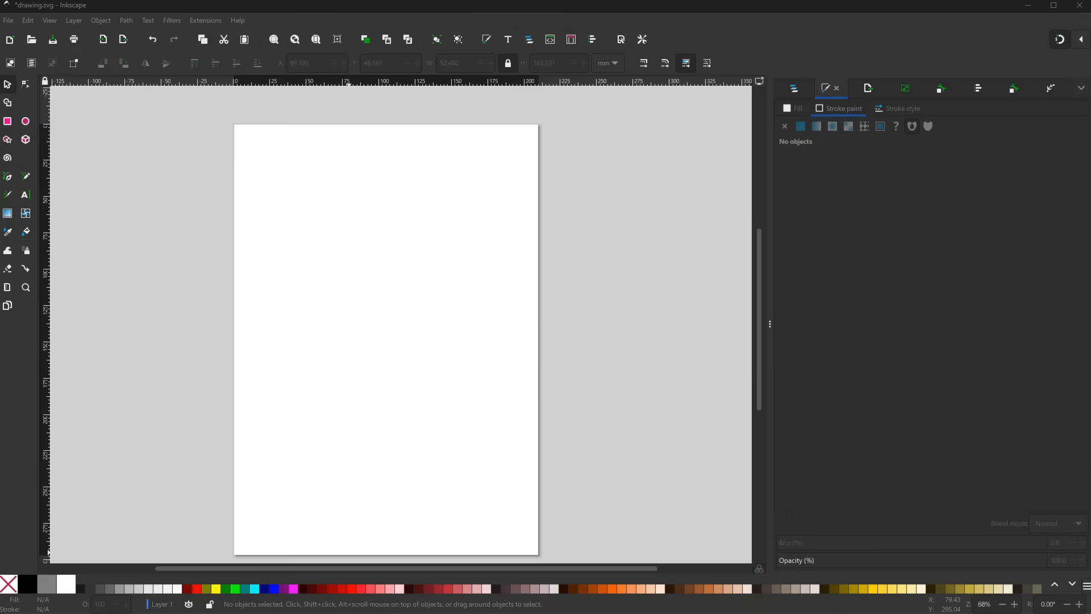
mouse_move(308, 292)
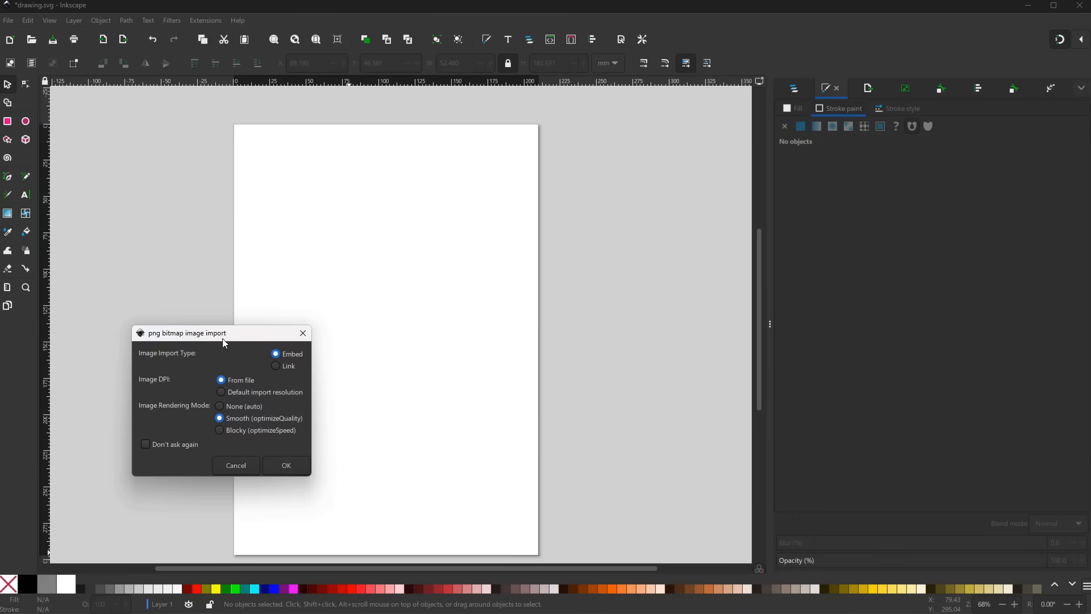
Step: Embed the imported handle PNG and scale it proportionally in millimetres to 137.2 mm tall
click(285, 464)
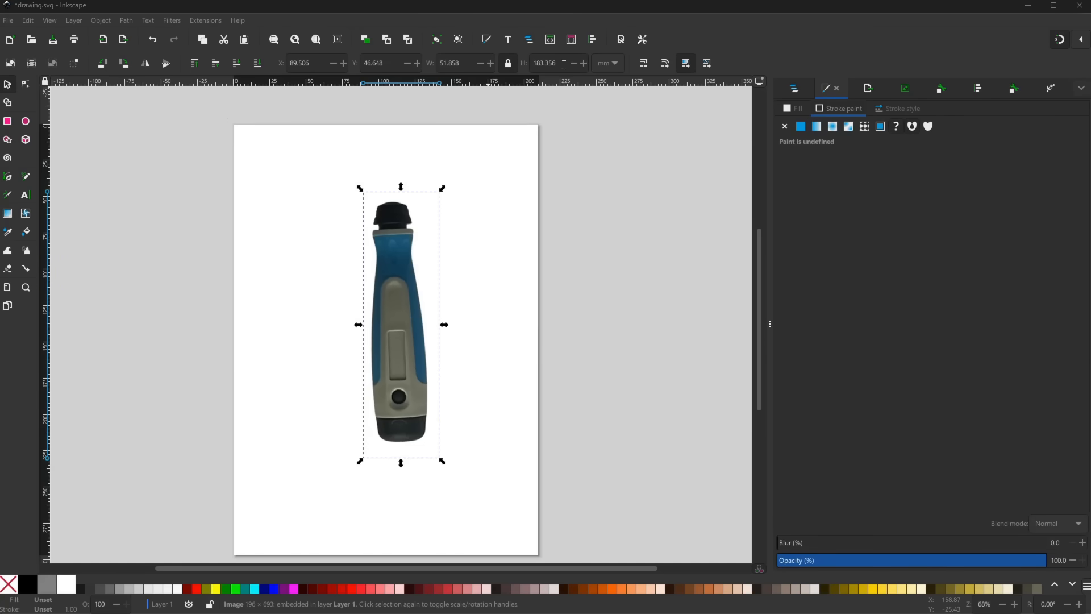
click(614, 63)
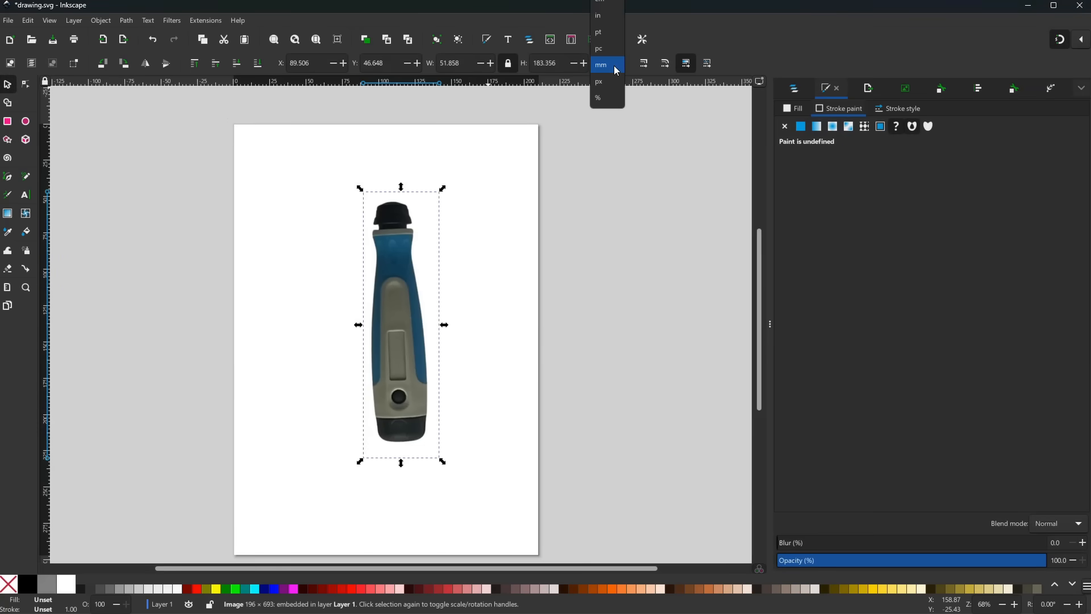
click(600, 63)
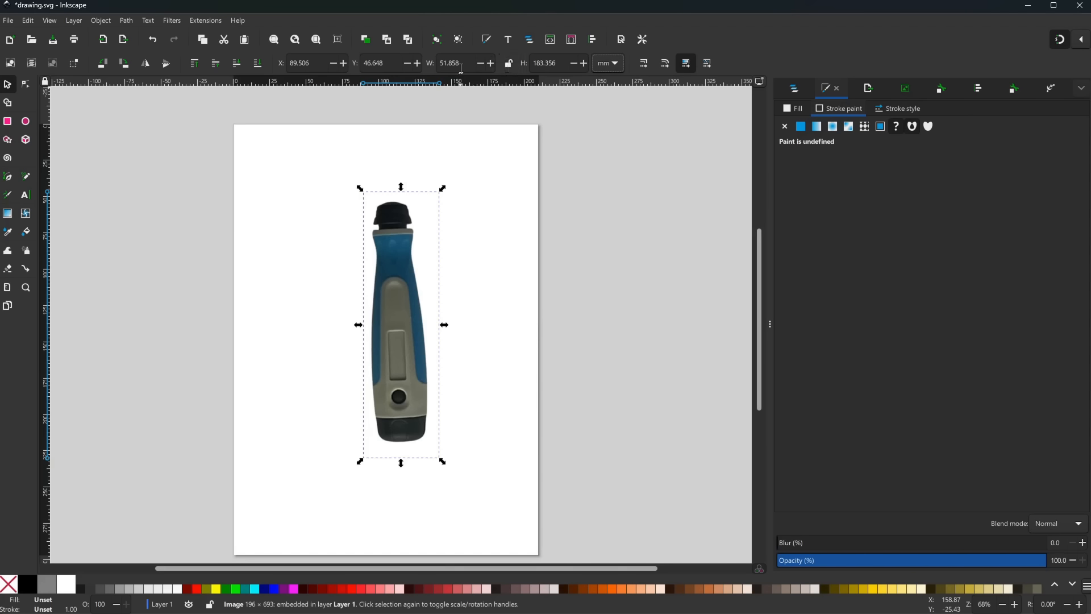
triple_click(451, 63)
text(39.200)
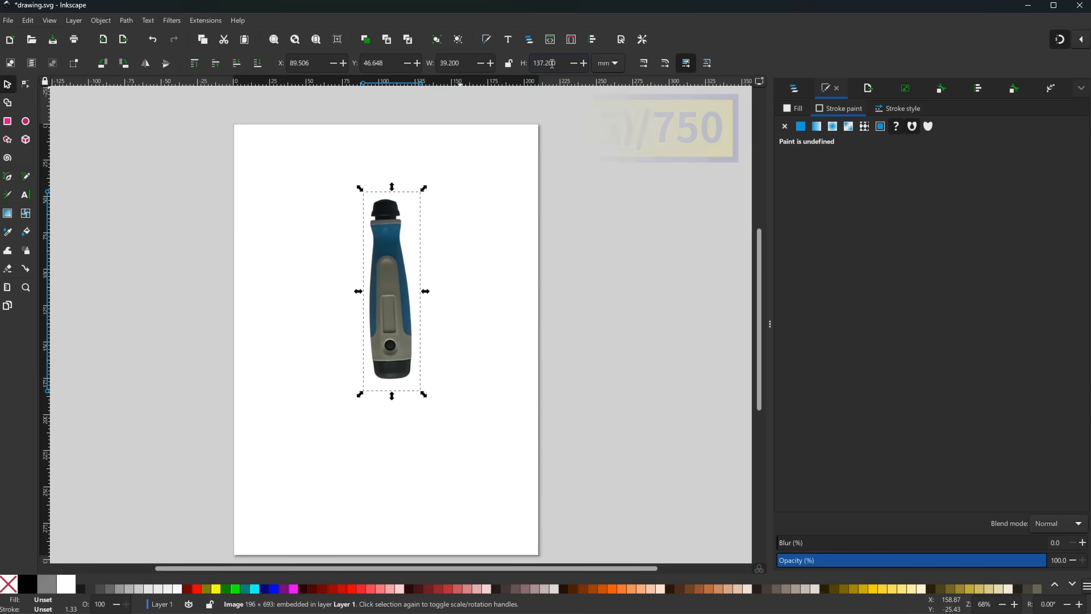
mouse_move(548, 63)
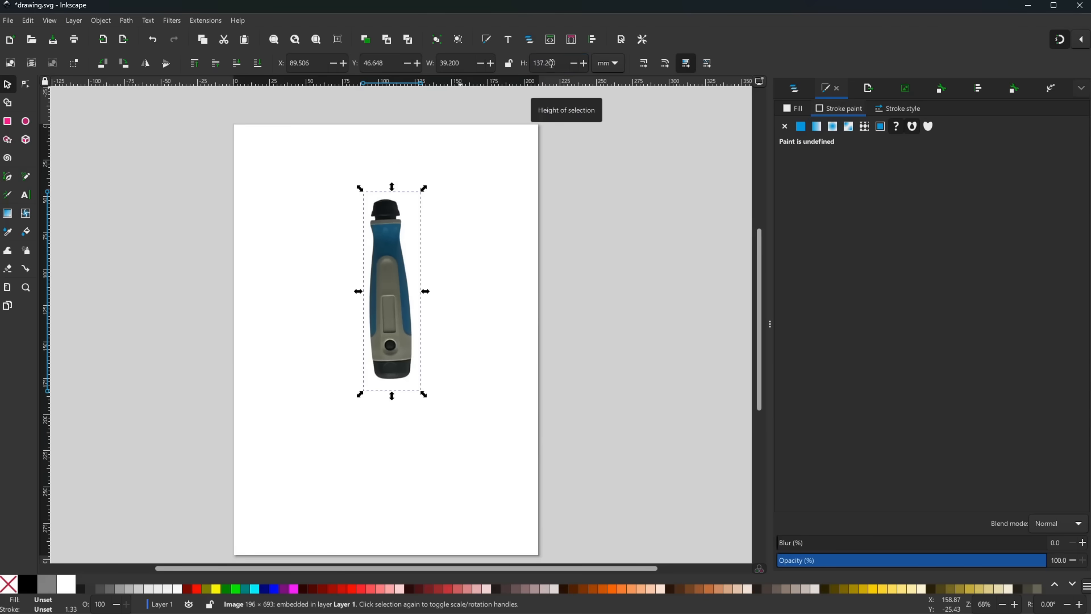
mouse_move(376, 288)
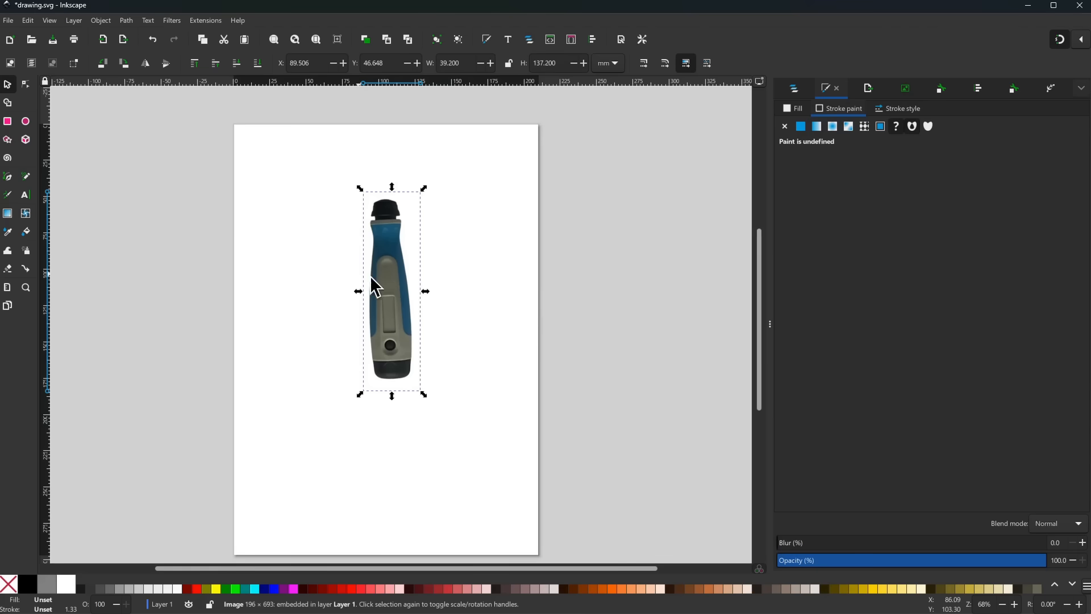
Step: Rotate the handle photo about 2.7° so the handle stands straight upright
click(390, 290)
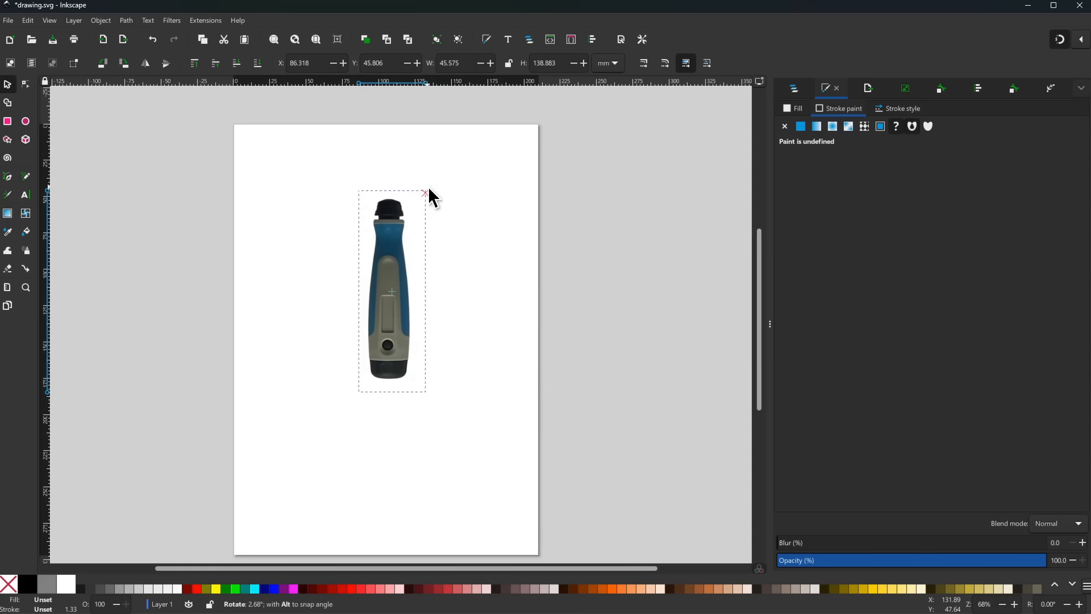
click(473, 270)
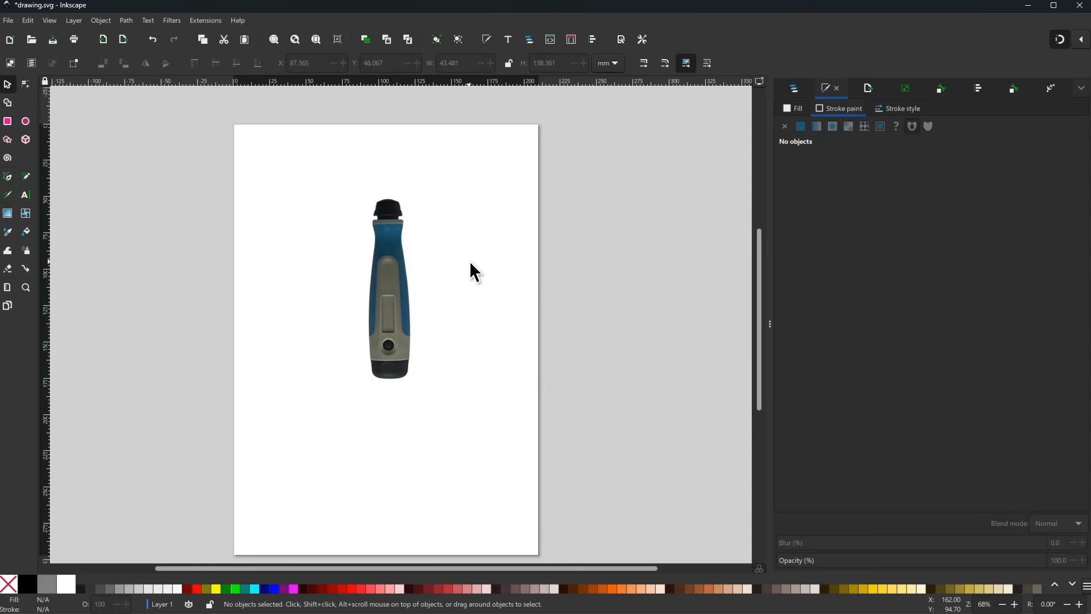
click(388, 289)
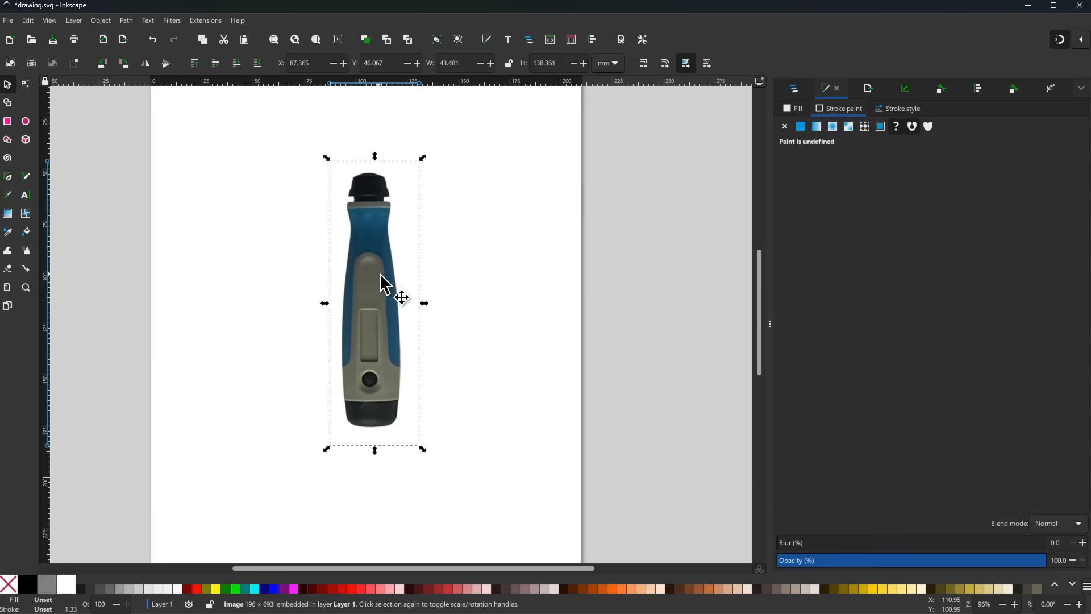
Step: Trace the handle photo into a black silhouette path with threshold 0.990 and optimize 1.056
click(904, 88)
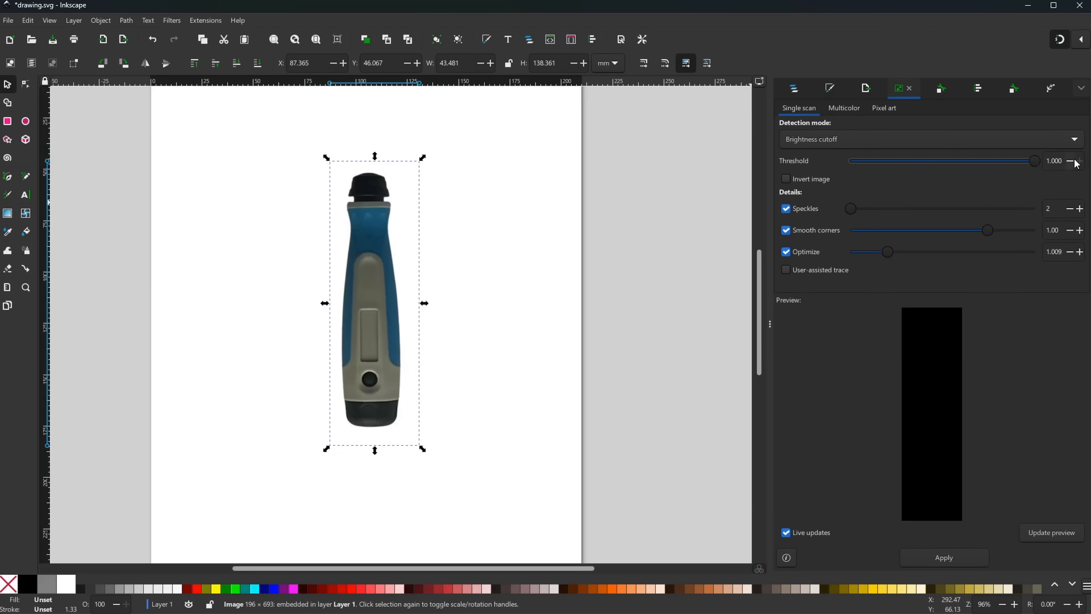
click(1070, 161)
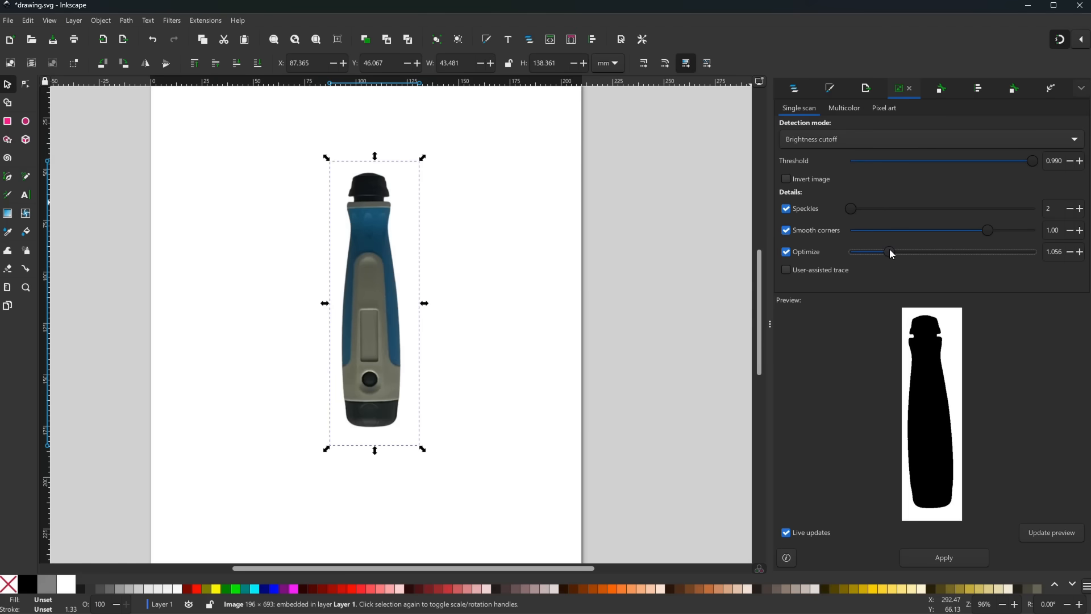
mouse_move(853, 179)
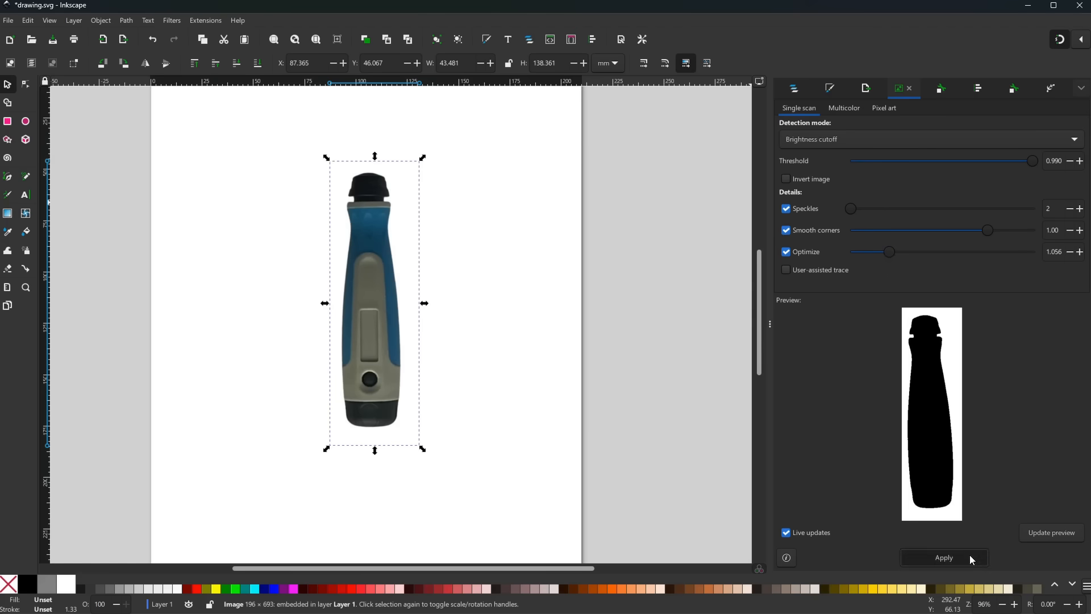
click(944, 557)
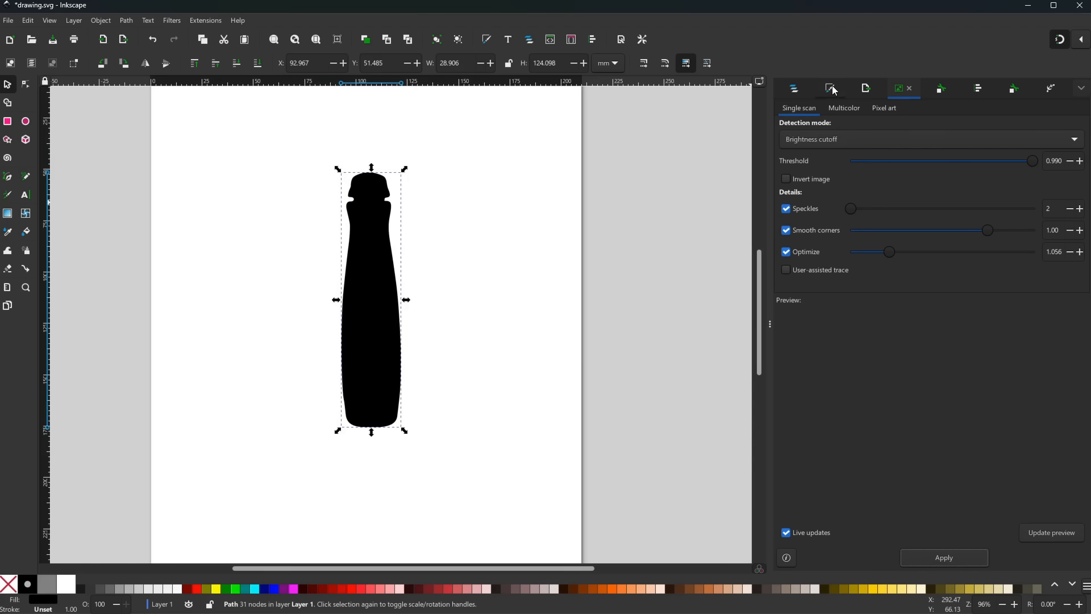
click(828, 88)
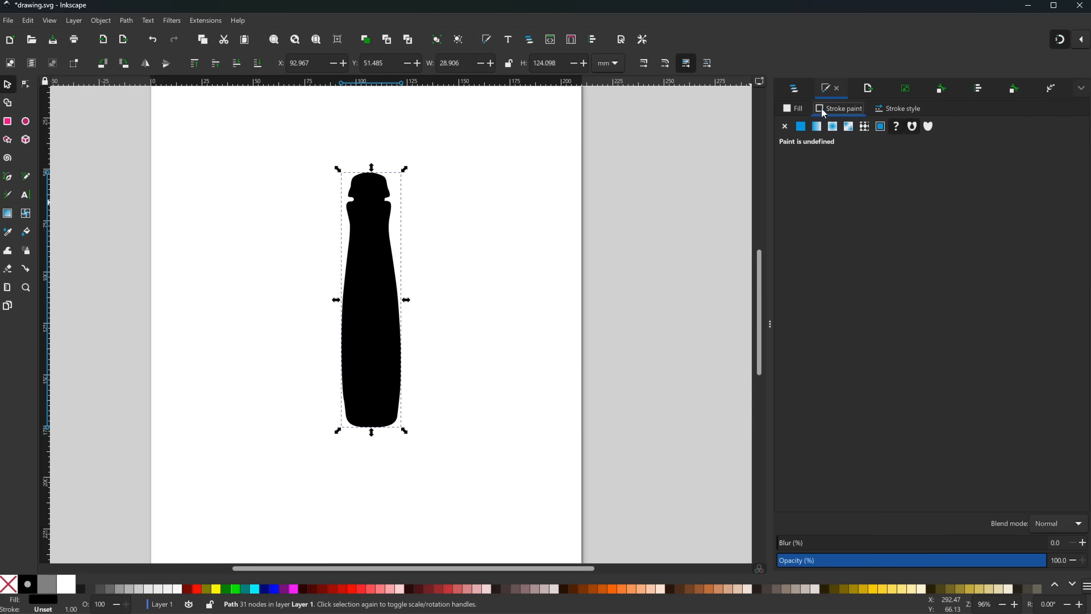
click(798, 108)
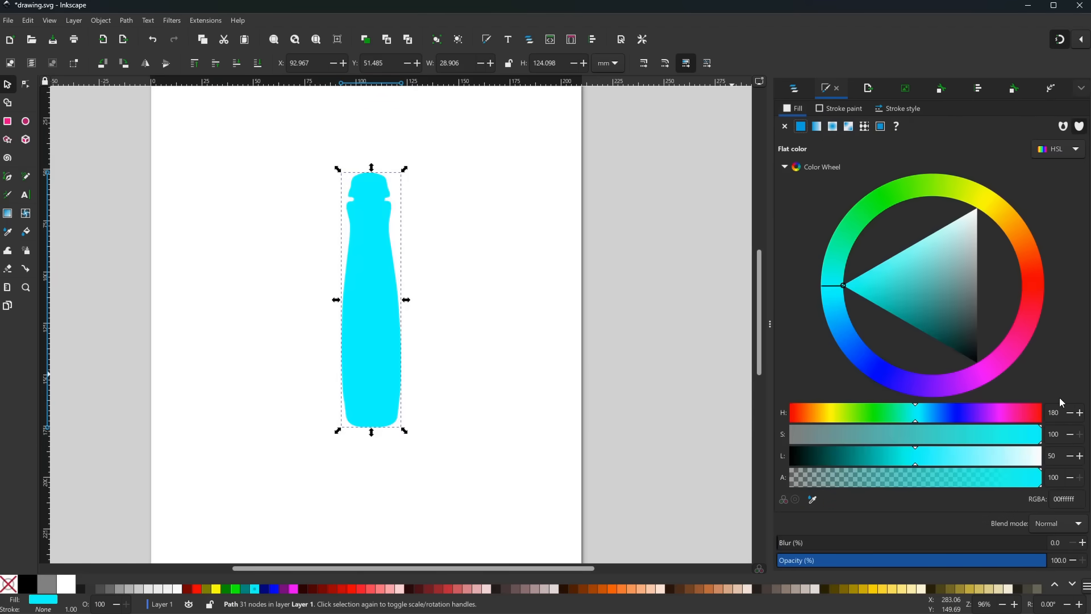
click(1055, 523)
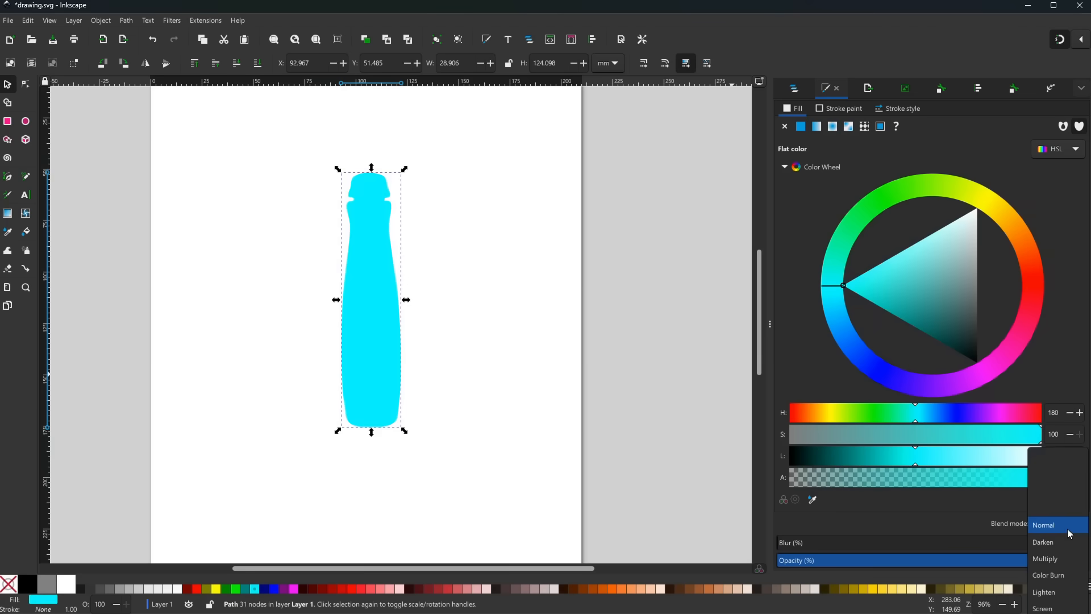
click(1045, 558)
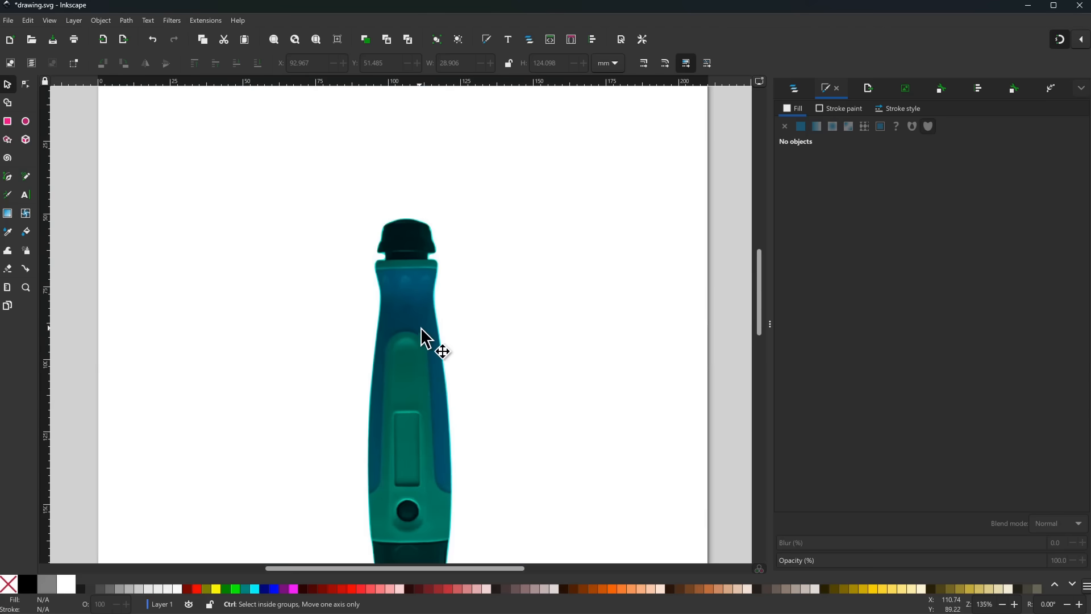
scroll(up, 3)
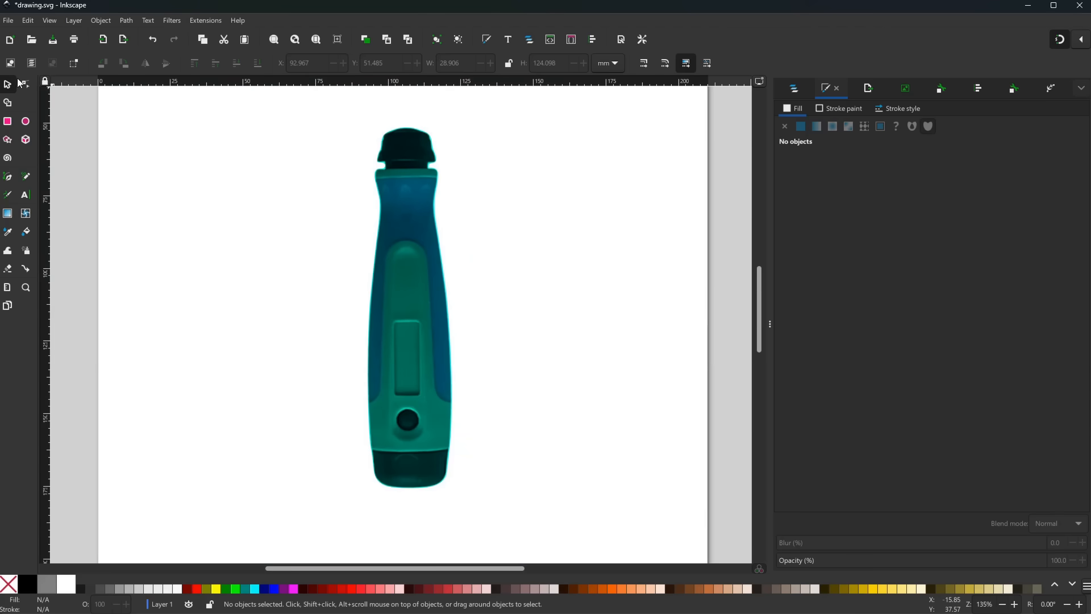
mouse_move(7, 166)
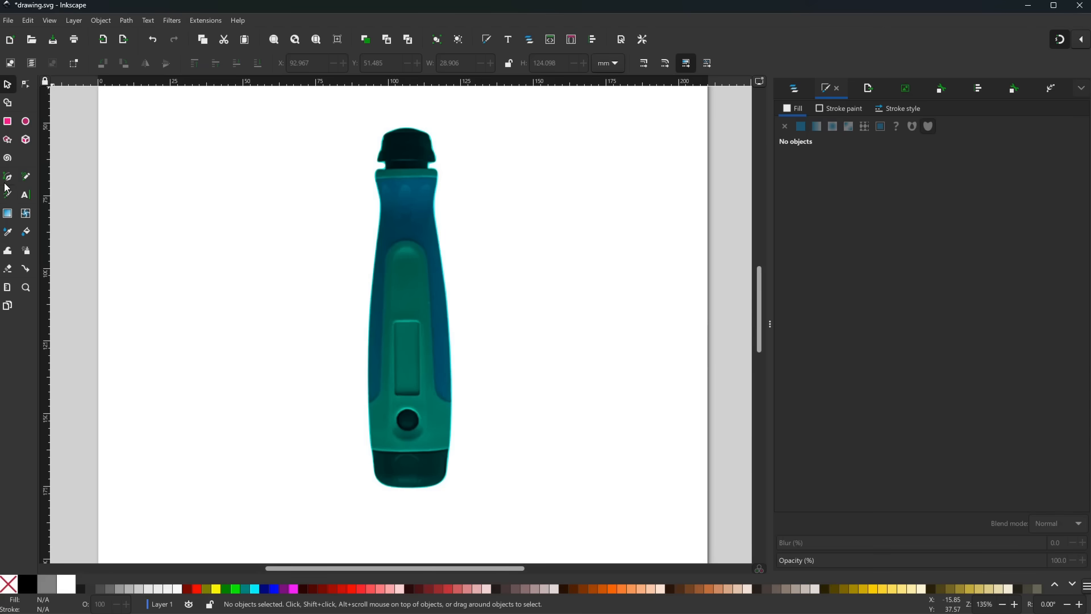
Step: Draw straight Pen lines across the handle and give them a flat black stroke
click(8, 177)
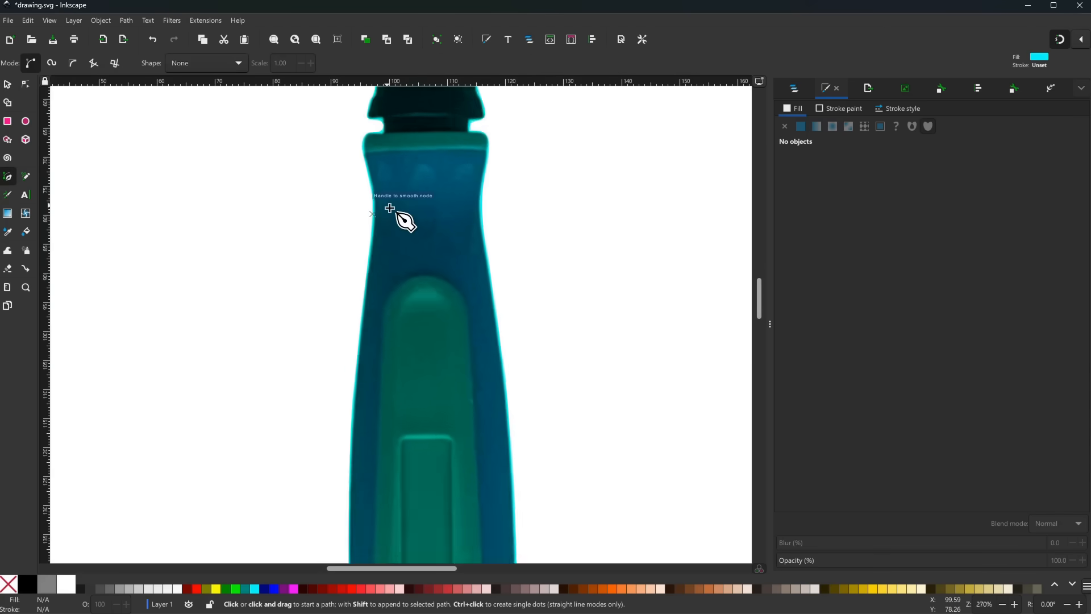
scroll(down, 3)
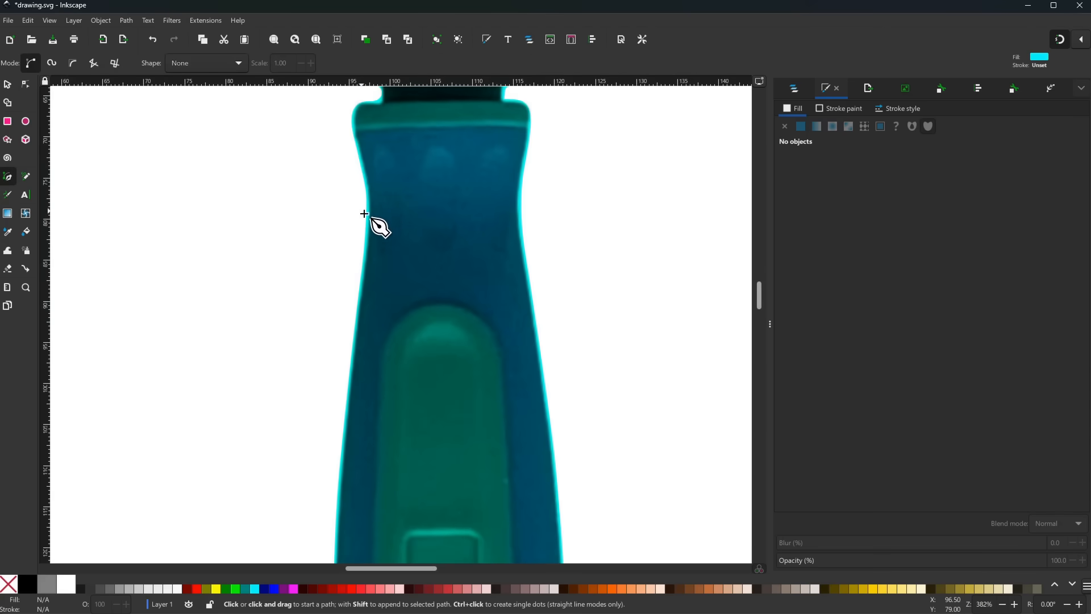
mouse_move(363, 215)
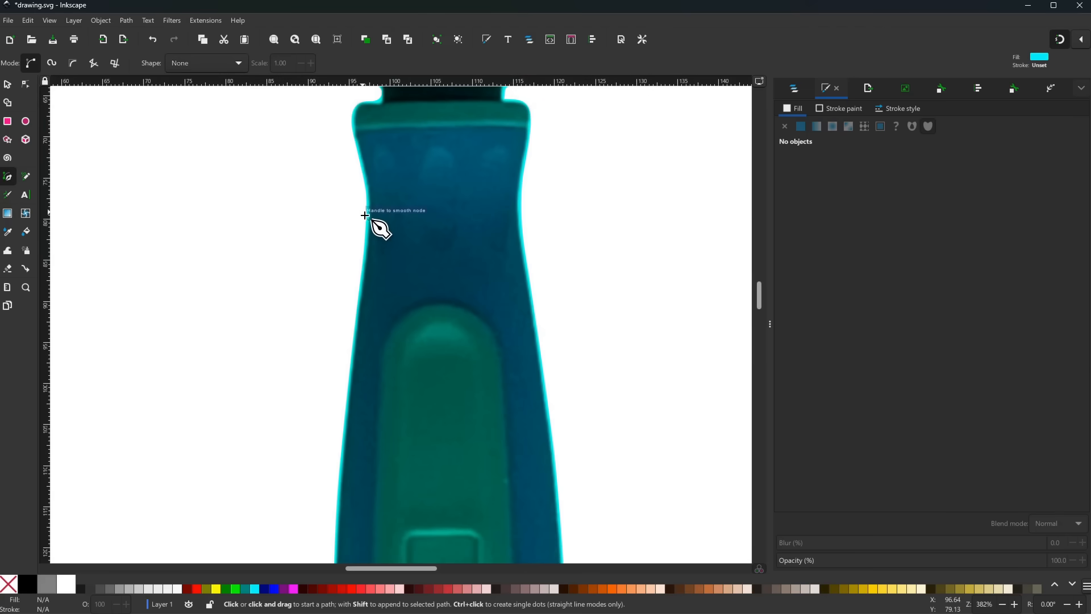
mouse_move(365, 222)
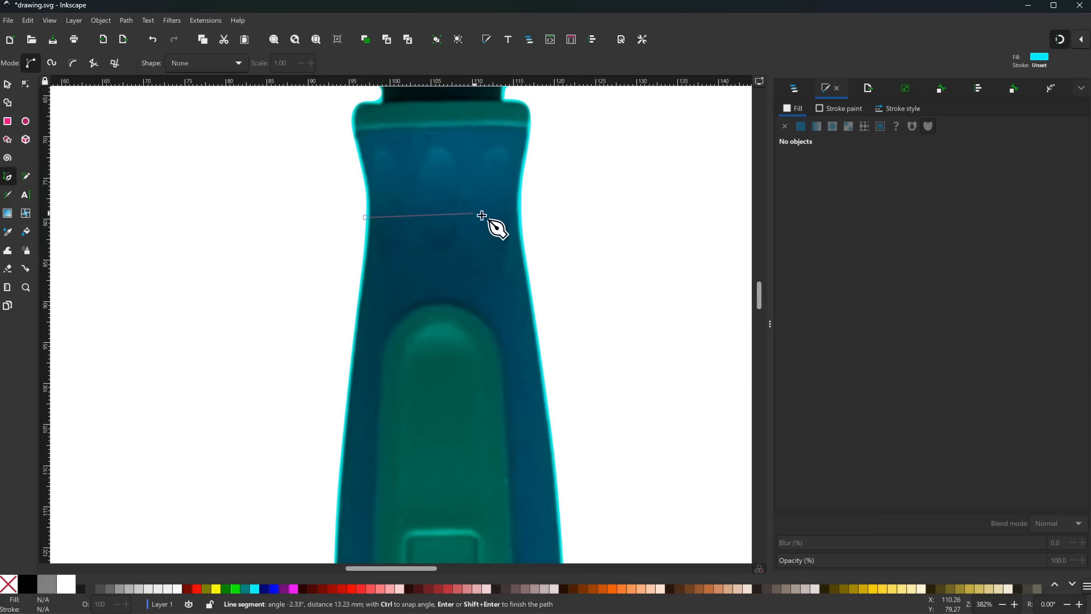
mouse_move(528, 236)
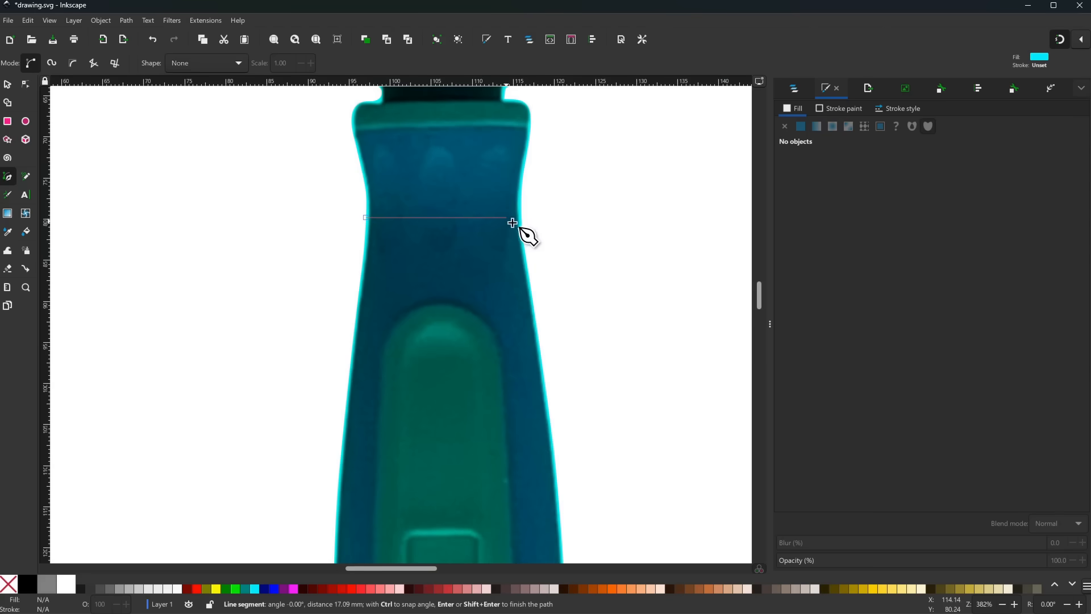
mouse_move(539, 206)
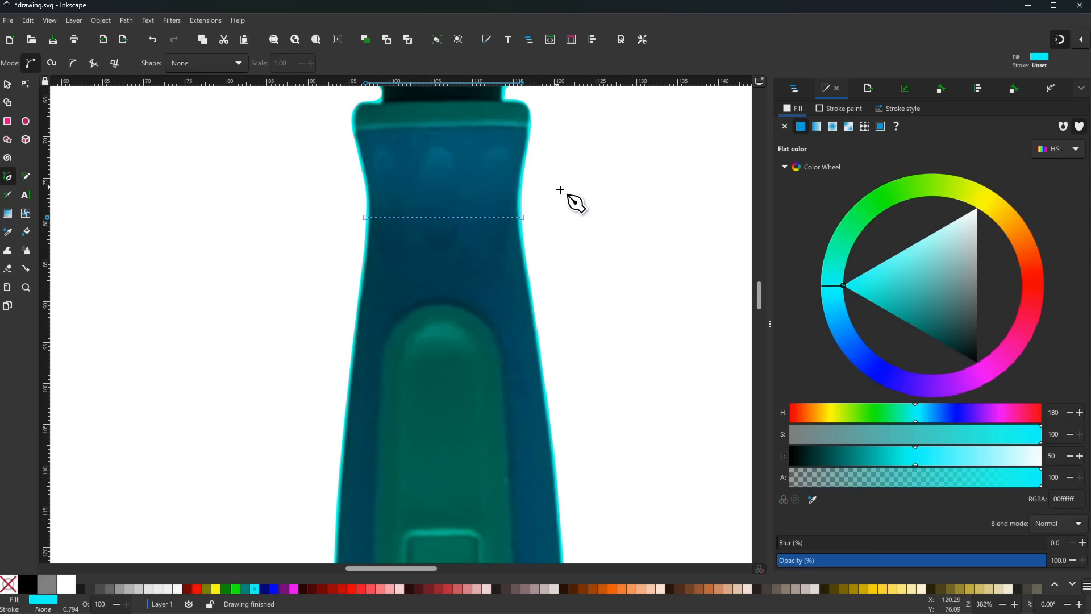
click(842, 109)
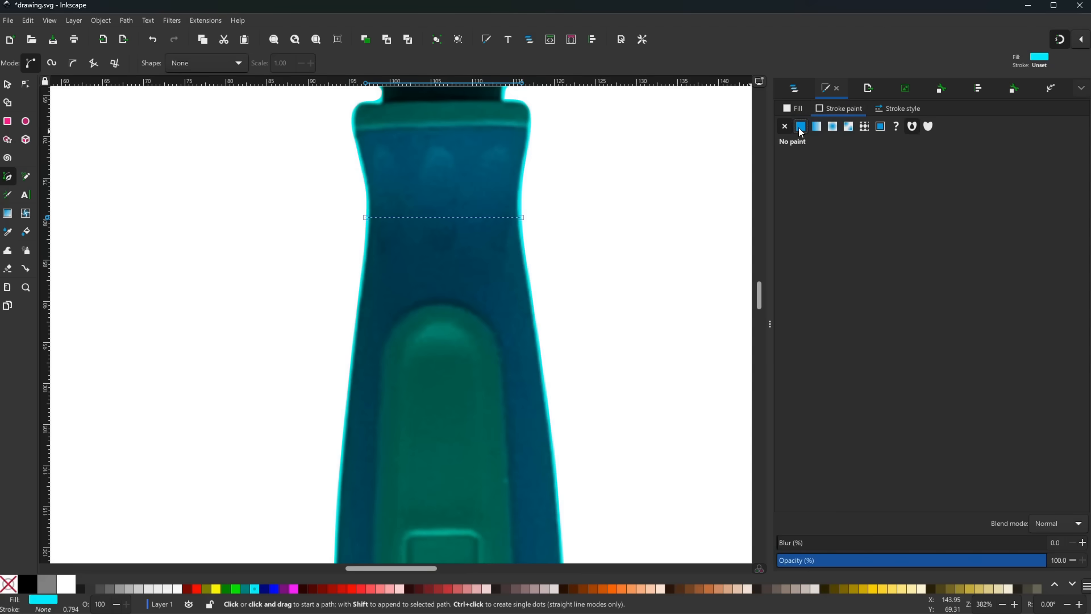
click(800, 126)
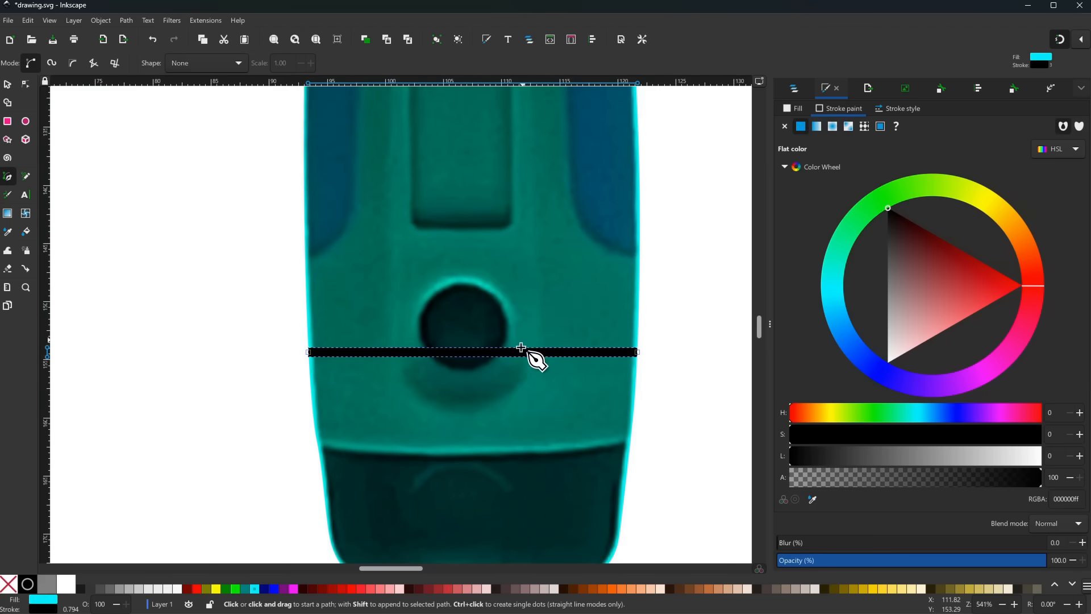
mouse_move(482, 354)
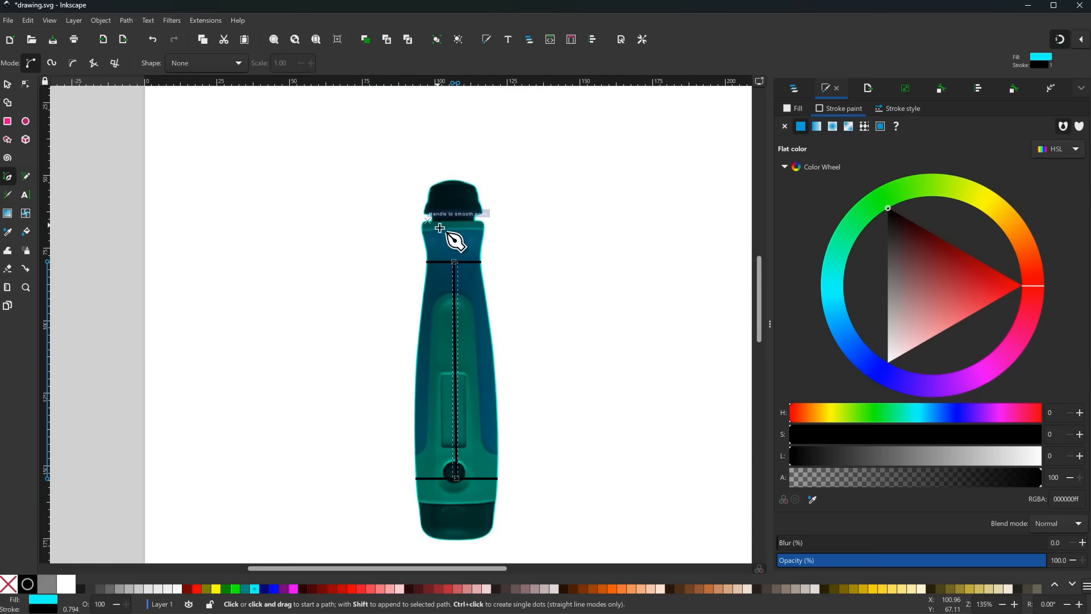
mouse_move(138, 164)
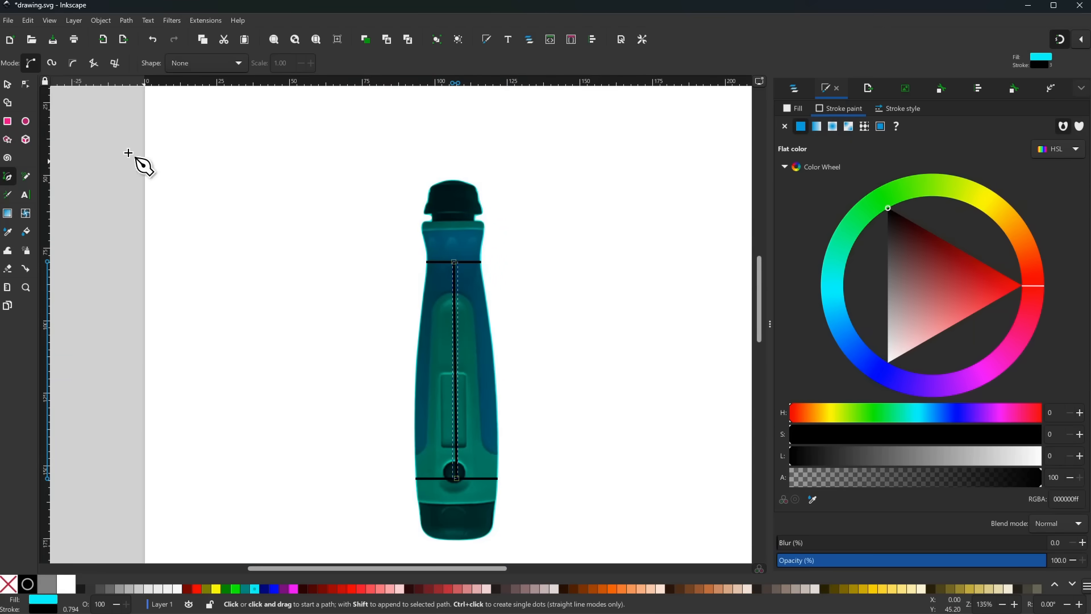
Step: Delete the horizontal lines and stretch the vertical centre line to about 216 mm past both handle ends
click(9, 83)
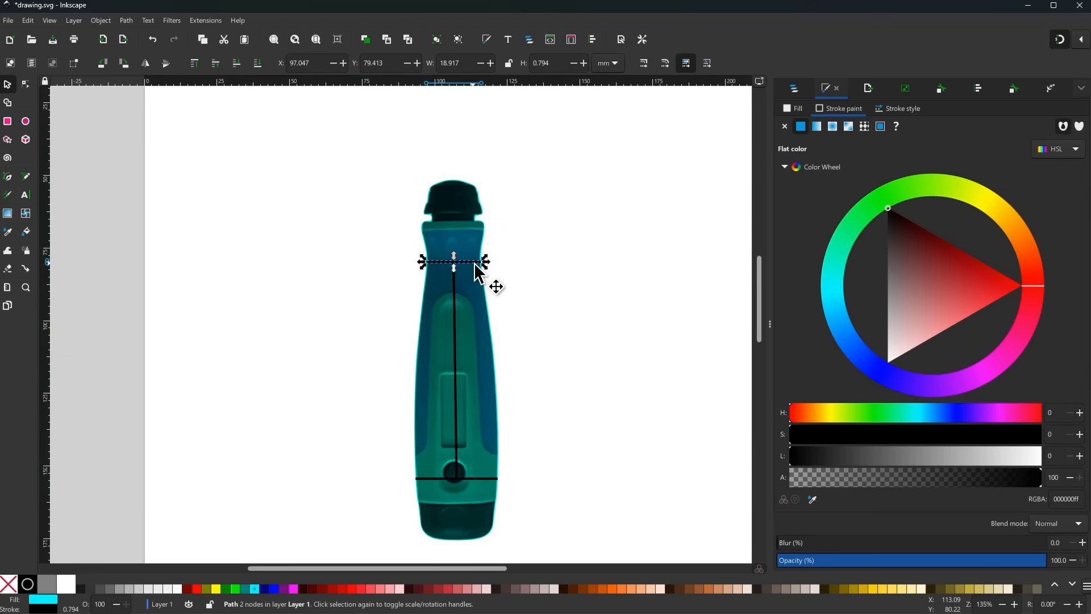
click(463, 396)
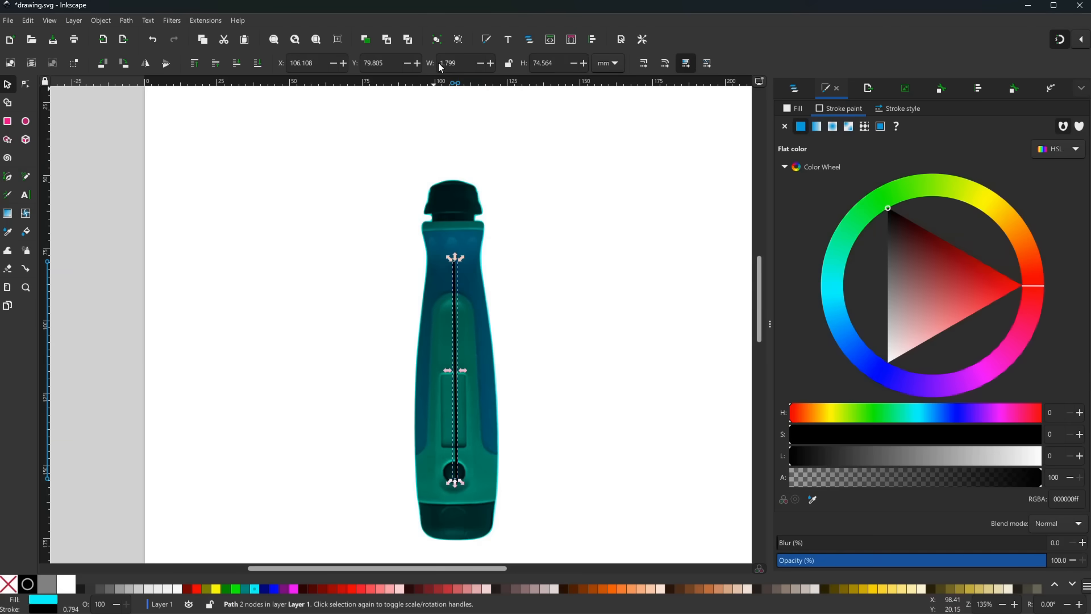
mouse_move(509, 63)
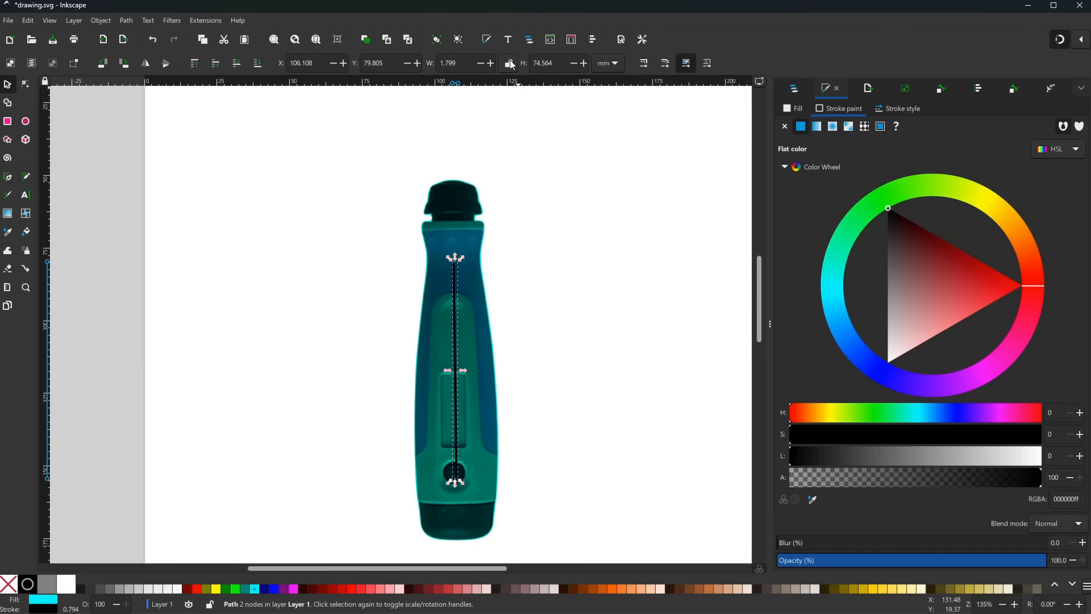
mouse_move(509, 63)
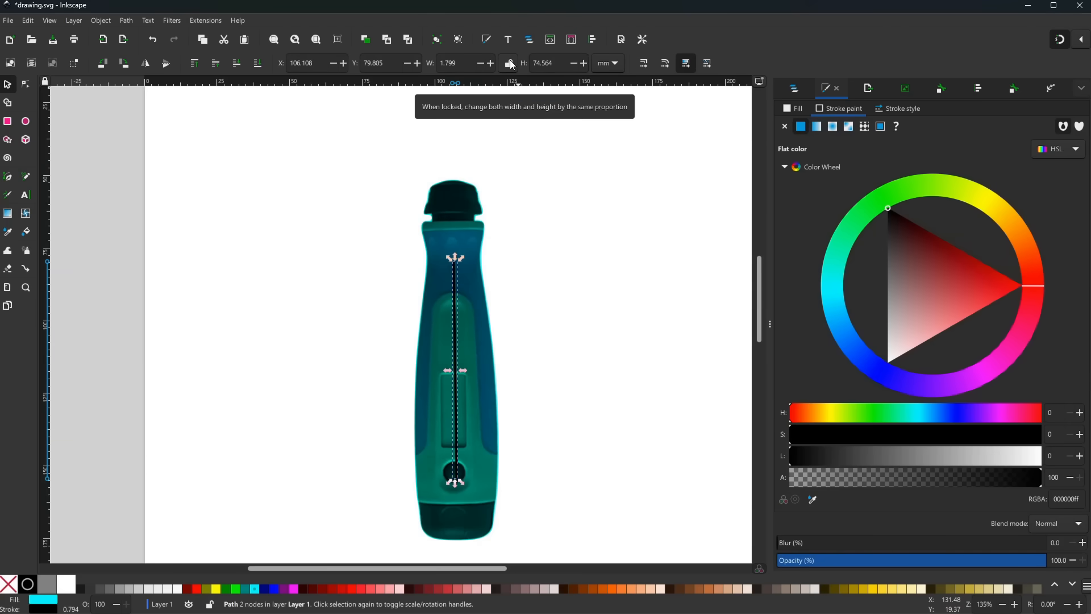
click(509, 64)
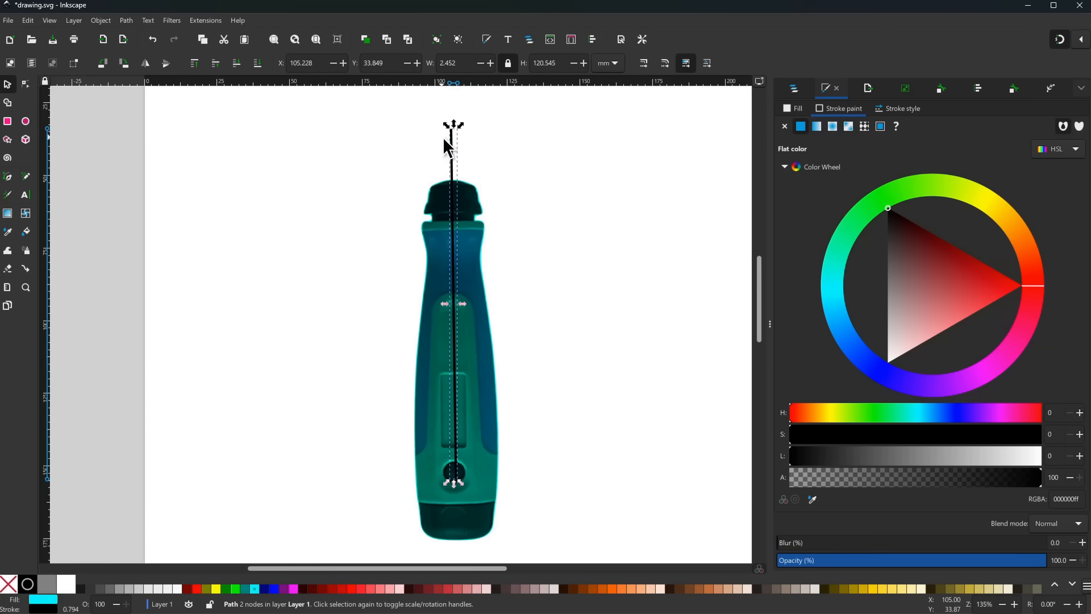
scroll(down, 3)
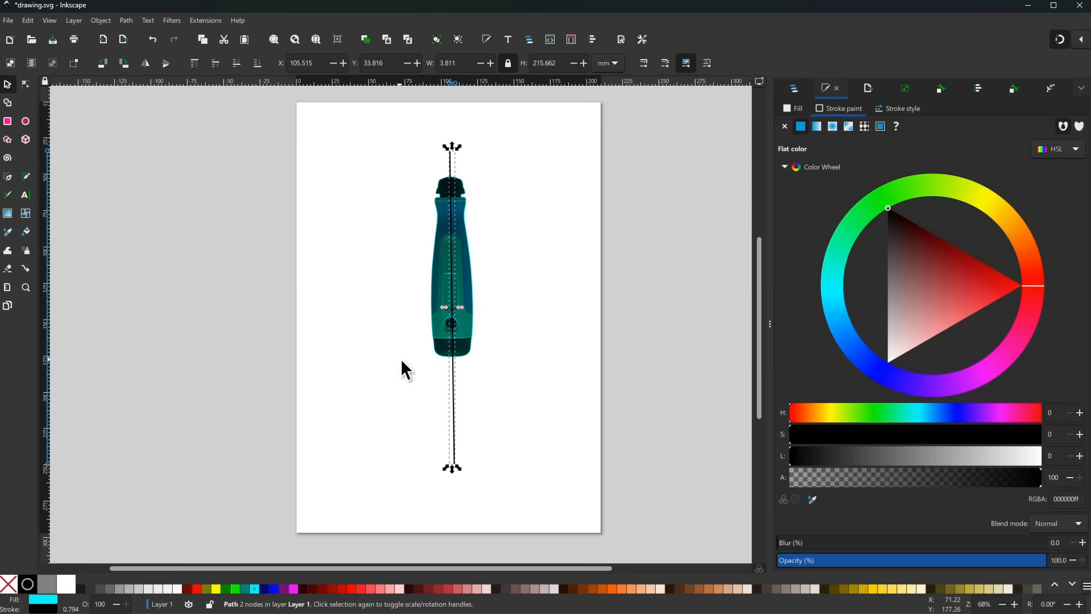
Step: Group the handle photo with its centre line and align the group to a vertical guide
right_click(451, 322)
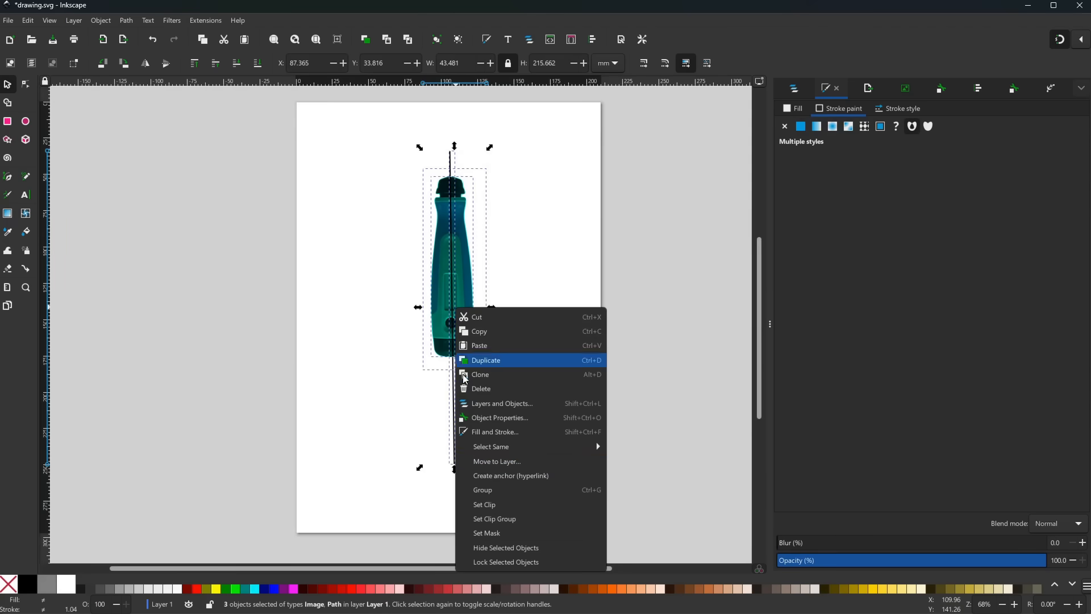
click(482, 490)
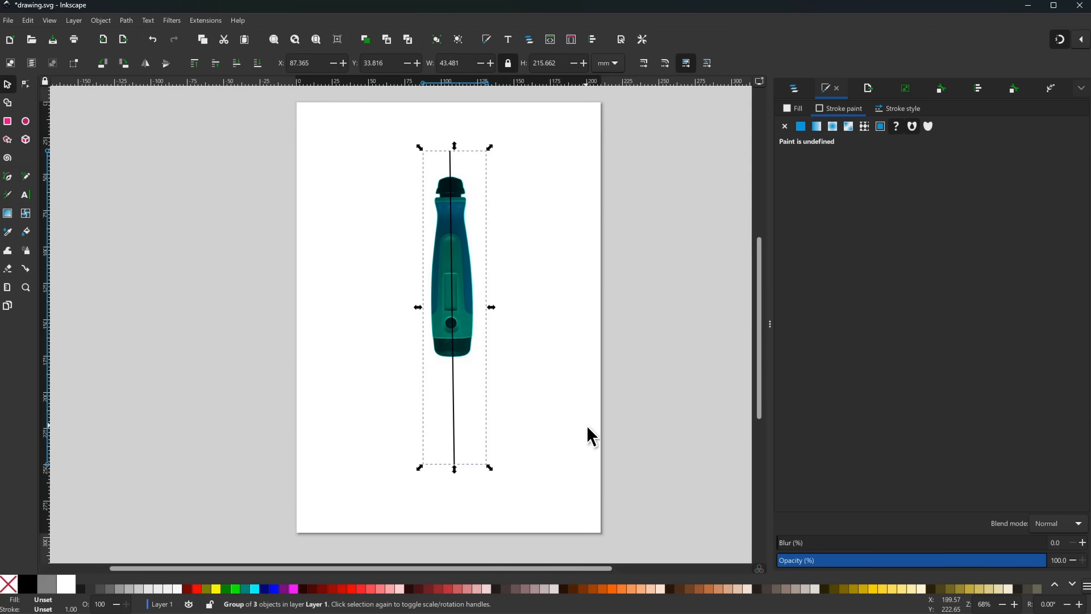
click(62, 270)
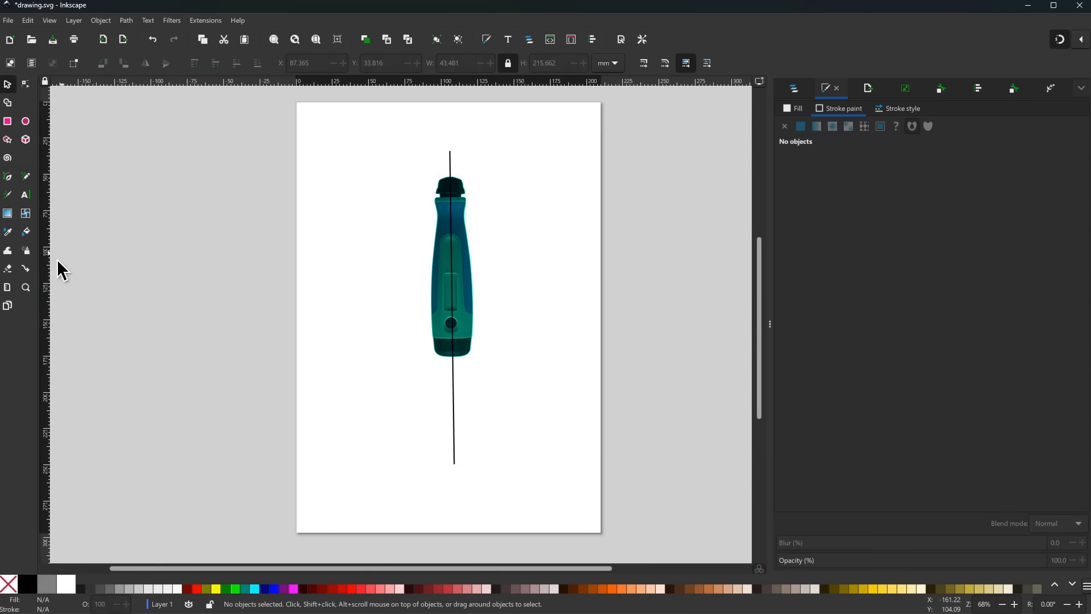
mouse_move(63, 428)
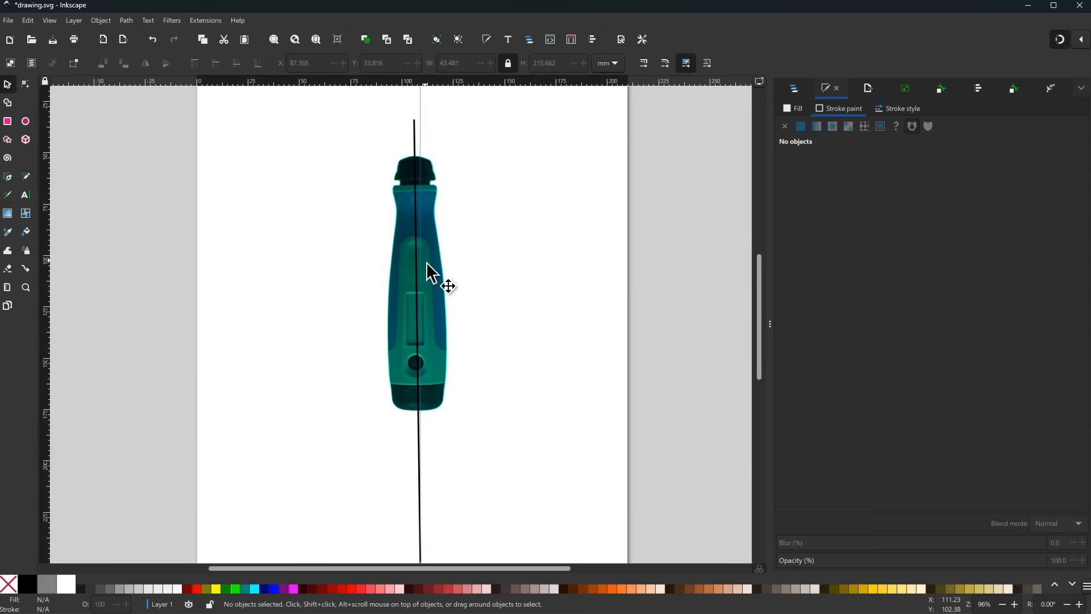
click(429, 272)
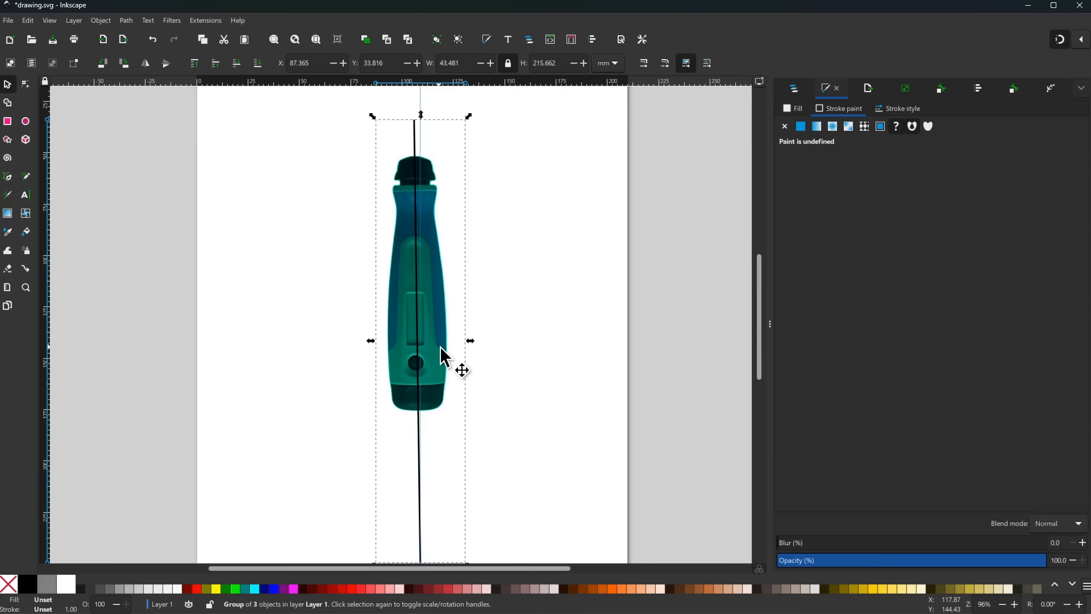
click(443, 351)
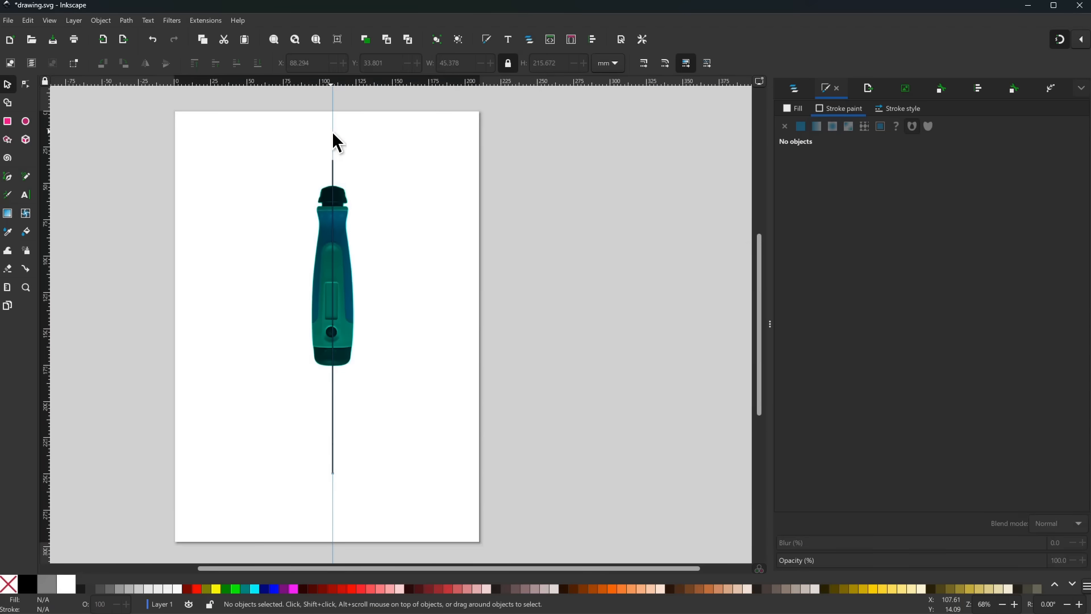
Step: Cut the traced handle outline in two along the centre line using Path > Division
click(335, 271)
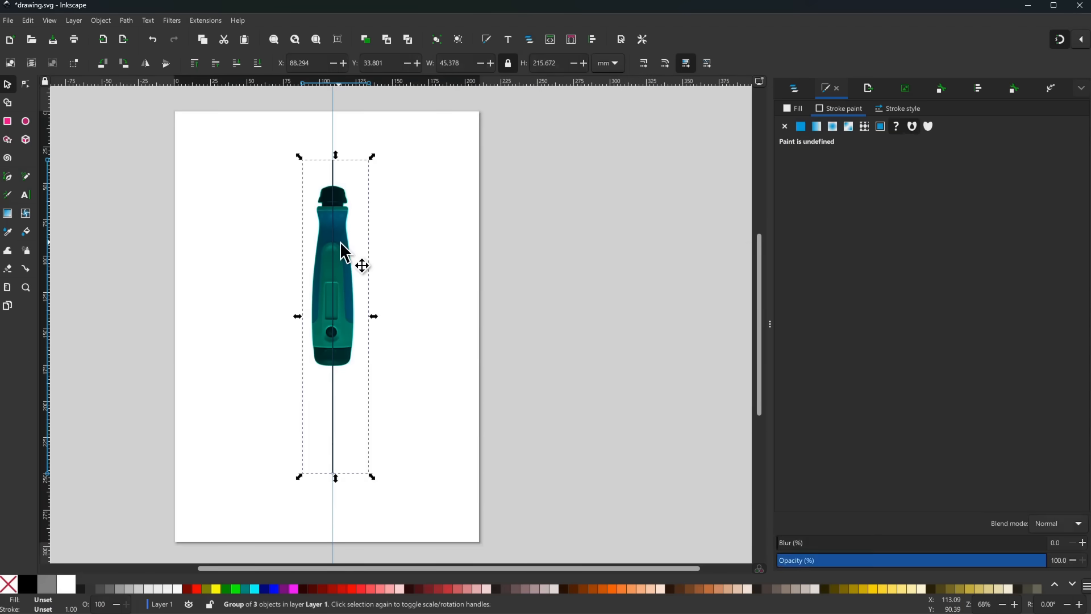
click(338, 428)
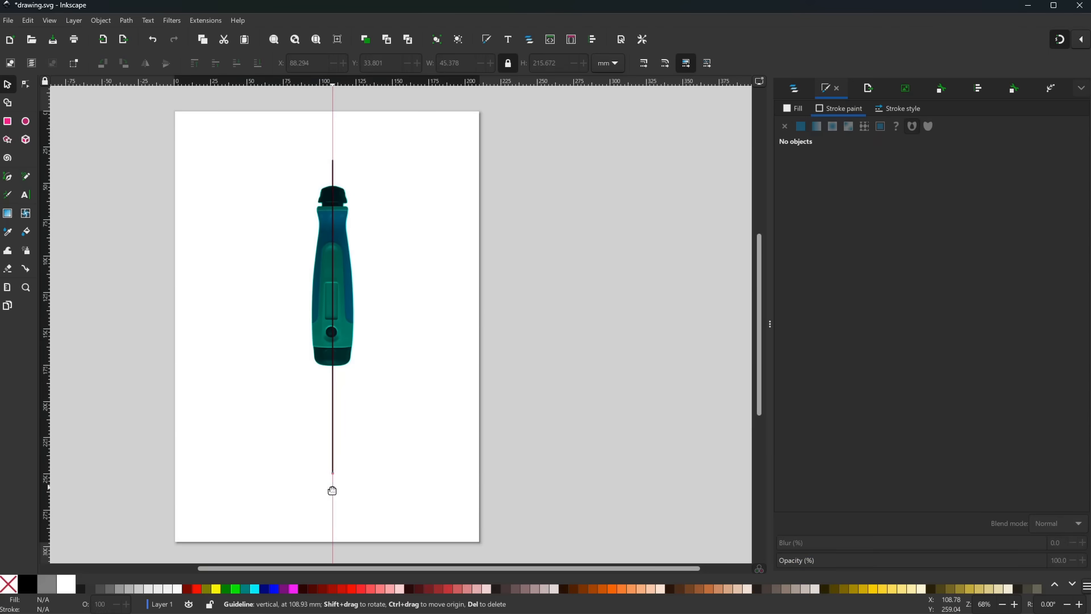
mouse_move(334, 393)
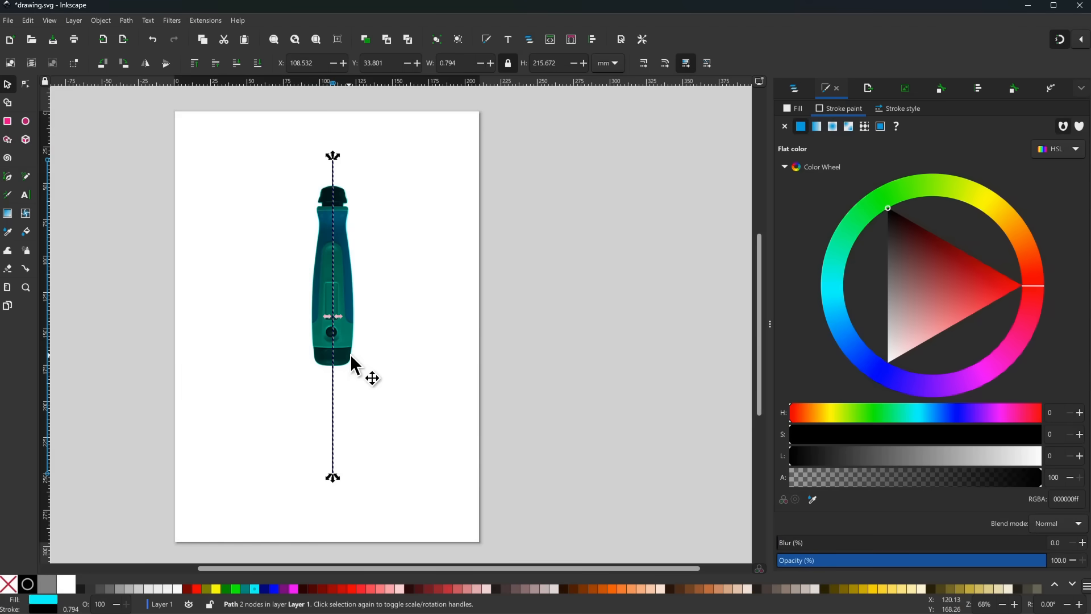
mouse_move(355, 302)
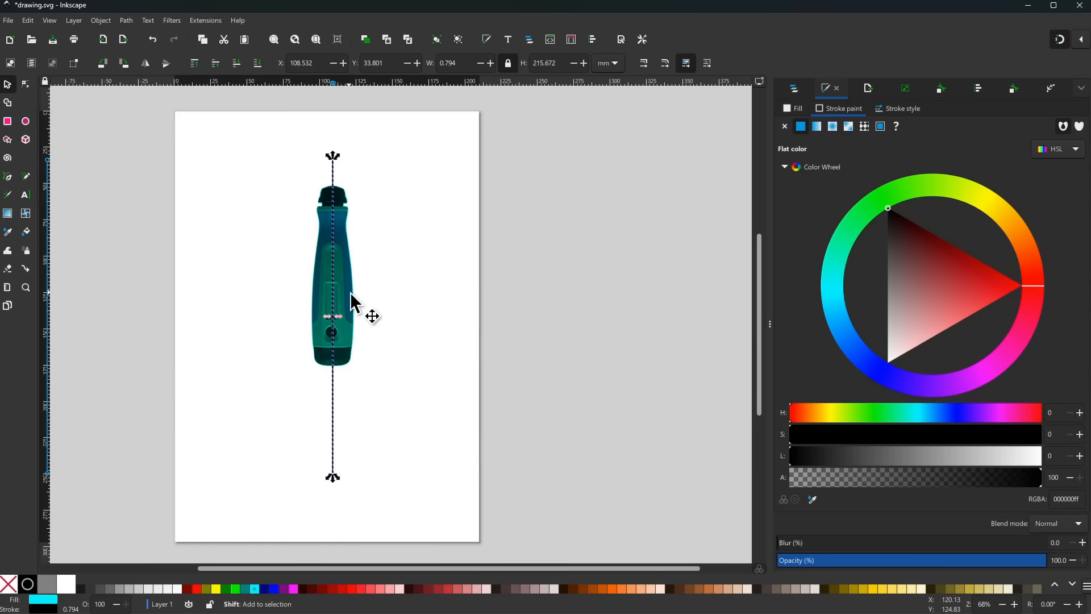
click(332, 271)
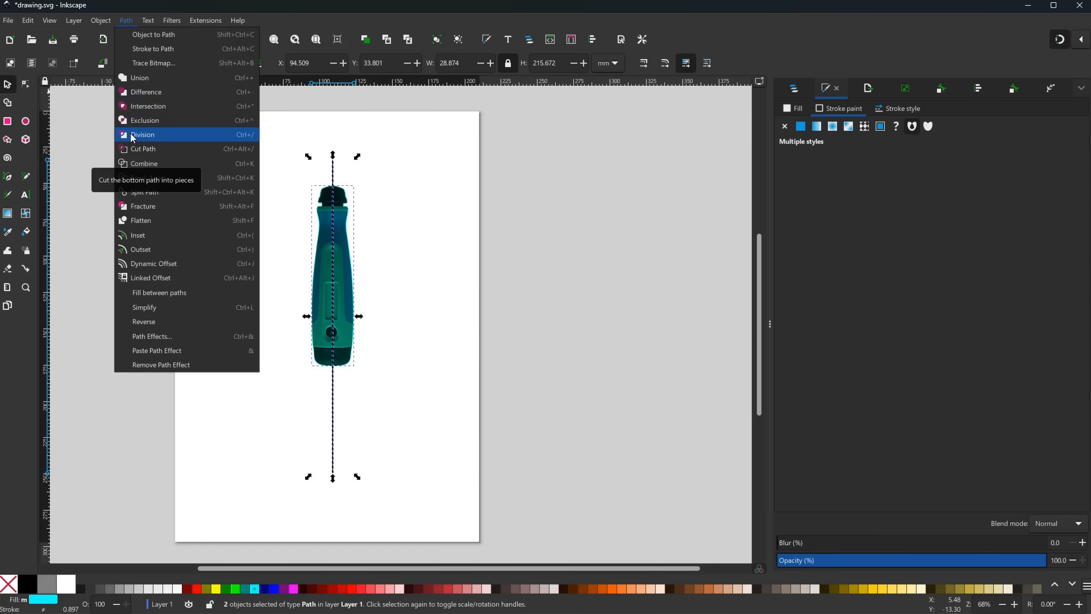
click(142, 134)
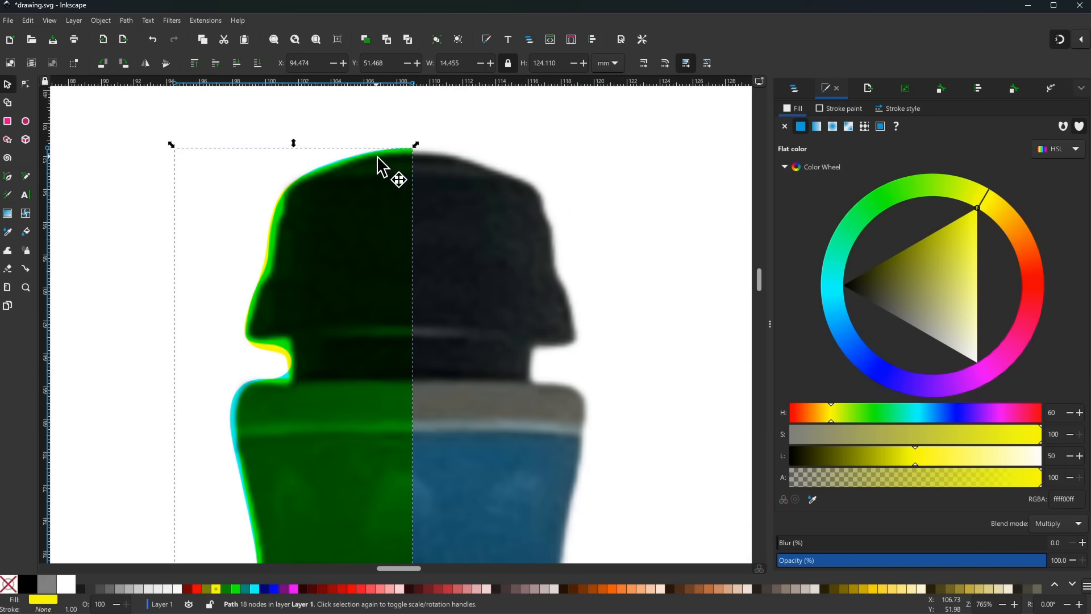
Step: Node-edit the half path, pulling the cap node onto the handle photo's edge
scroll(up, 3)
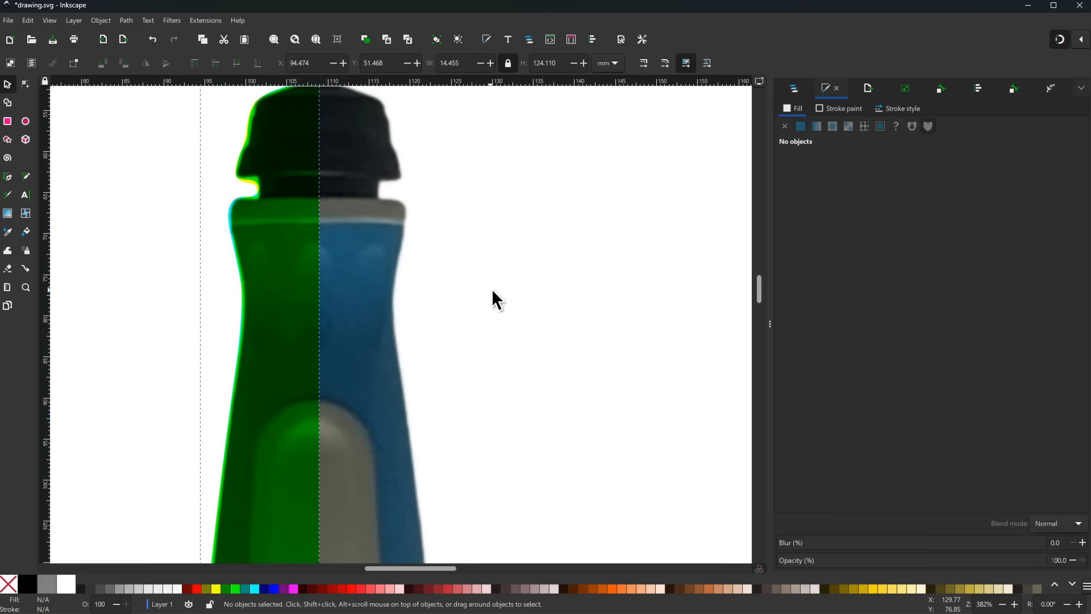
click(292, 272)
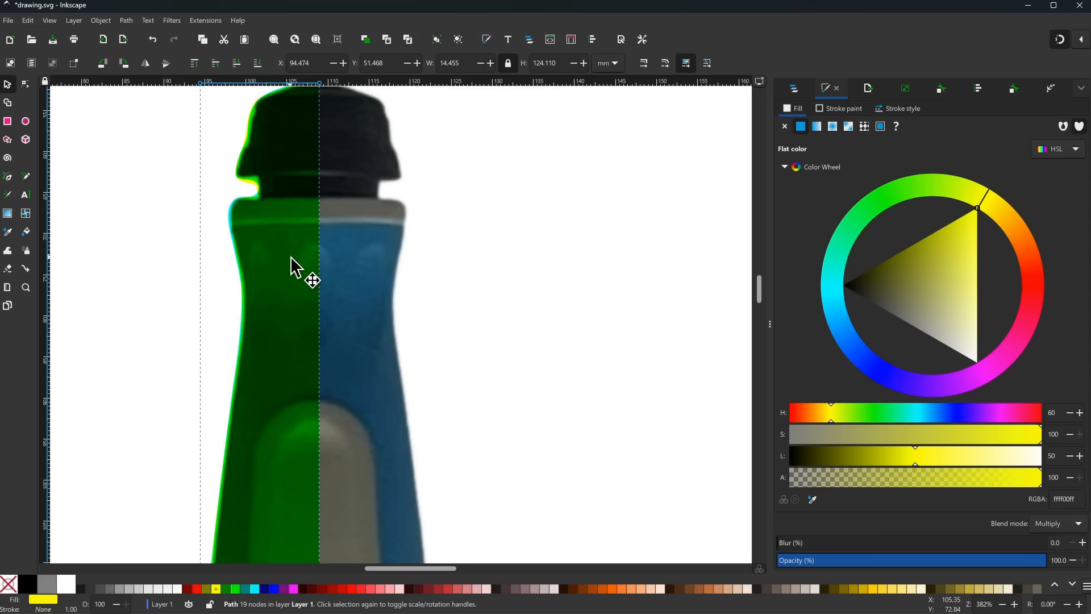
mouse_move(348, 266)
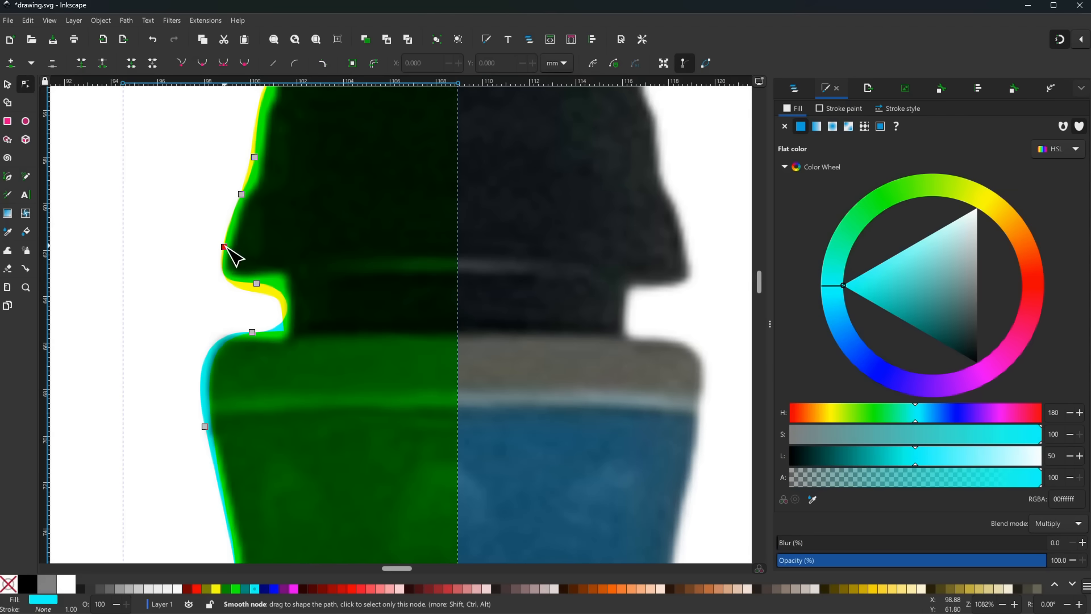
click(256, 283)
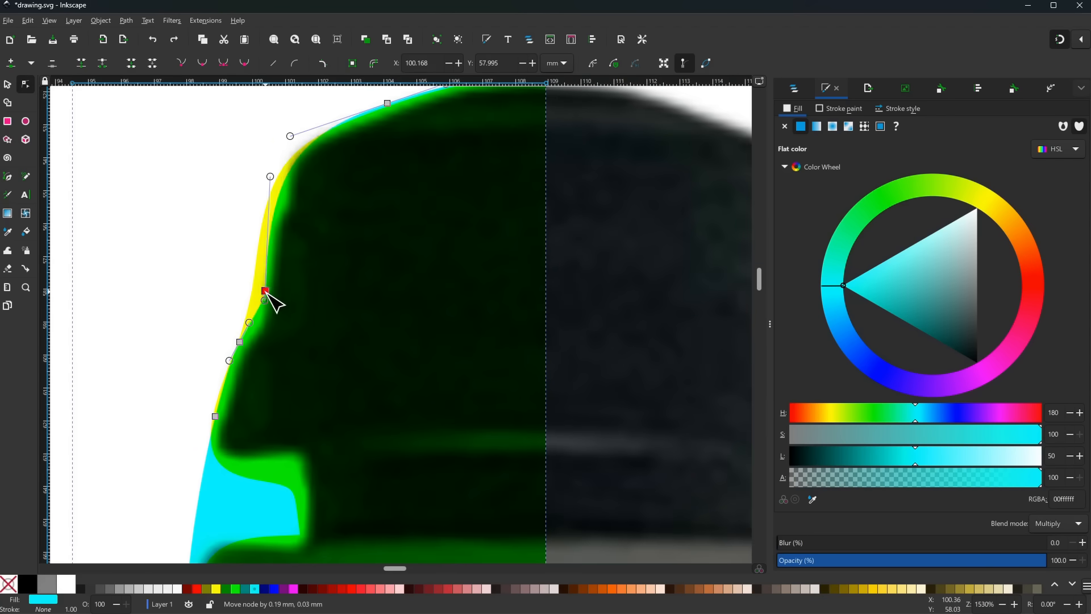
drag(270, 176, 263, 172)
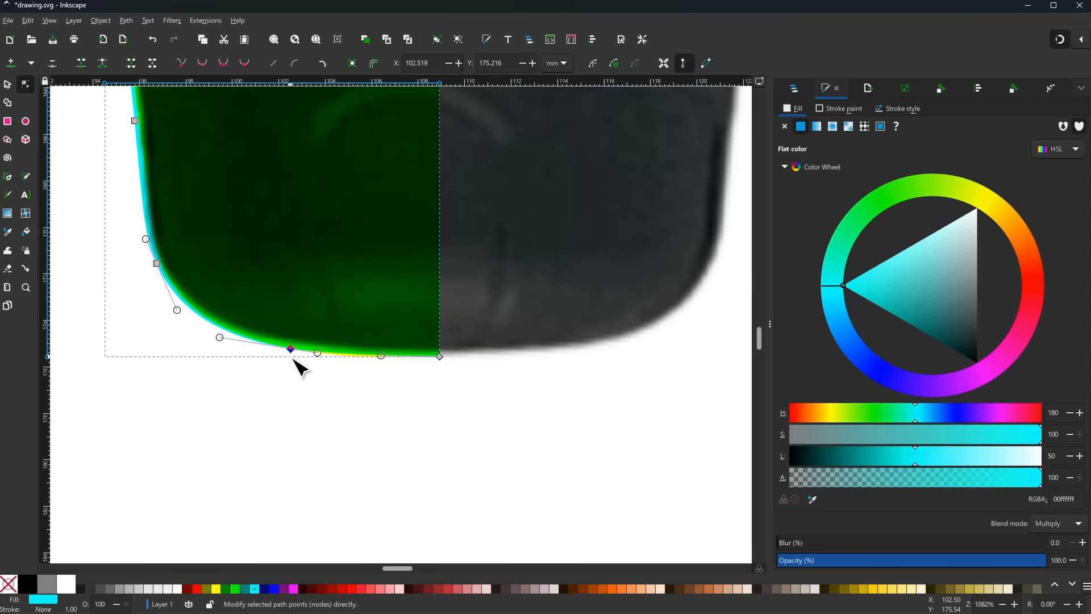
mouse_move(202, 64)
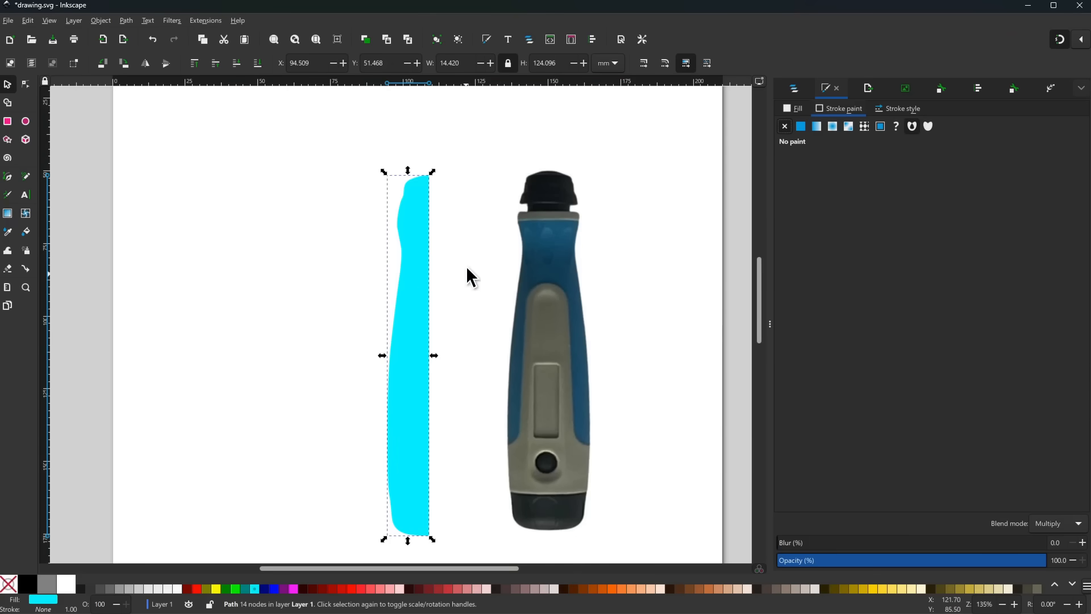
Step: Move the cyan half-profile path clear of the handle bitmap
click(545, 64)
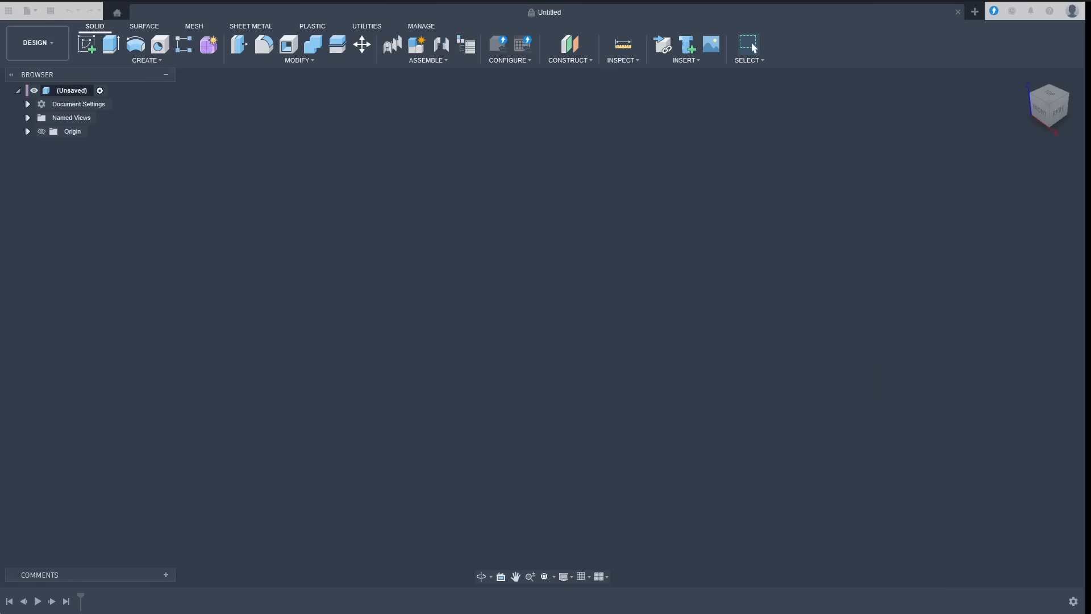
mouse_move(684, 73)
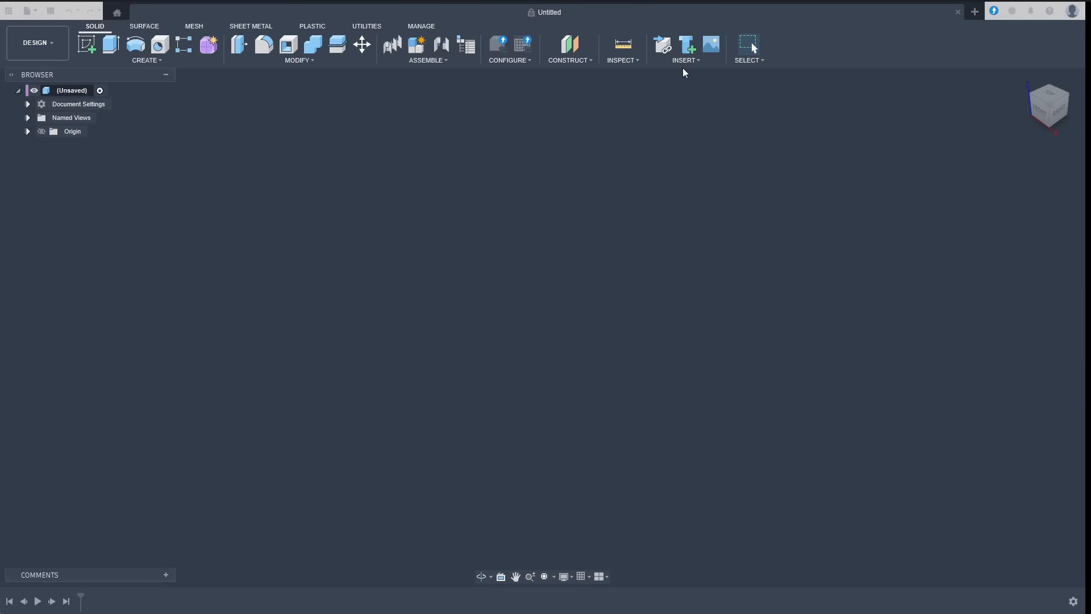
Step: Insert drawing.svg onto the top plane as a sketch and finish the sketch
click(684, 45)
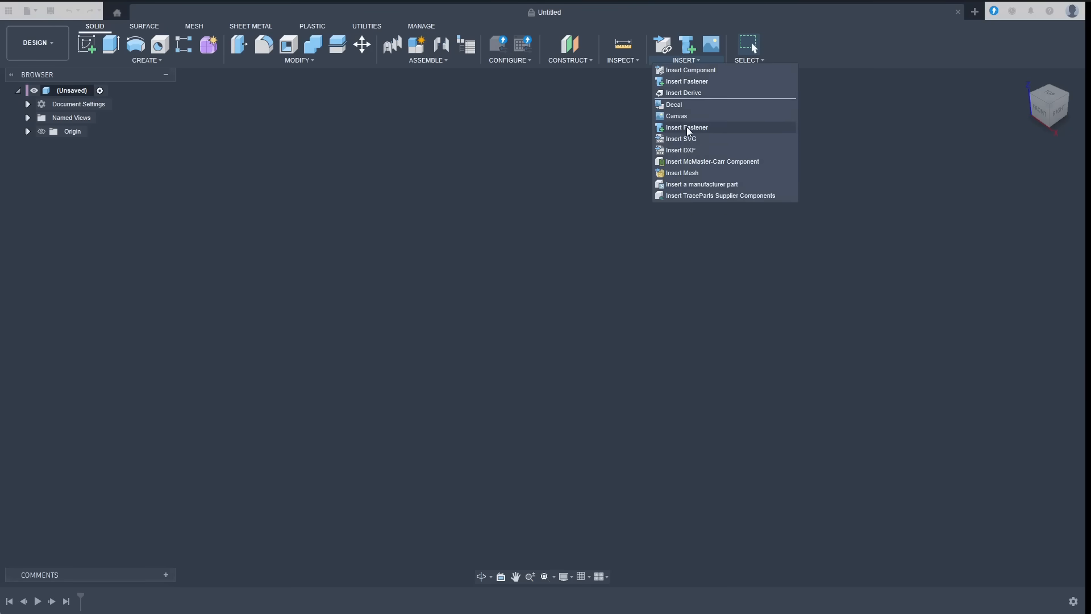
click(689, 69)
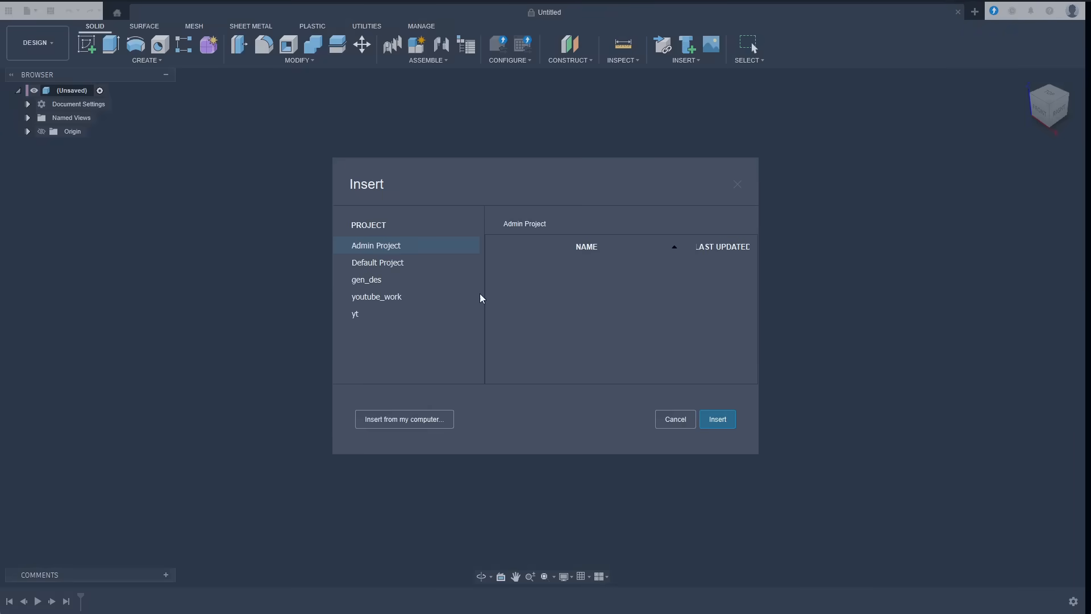
click(403, 419)
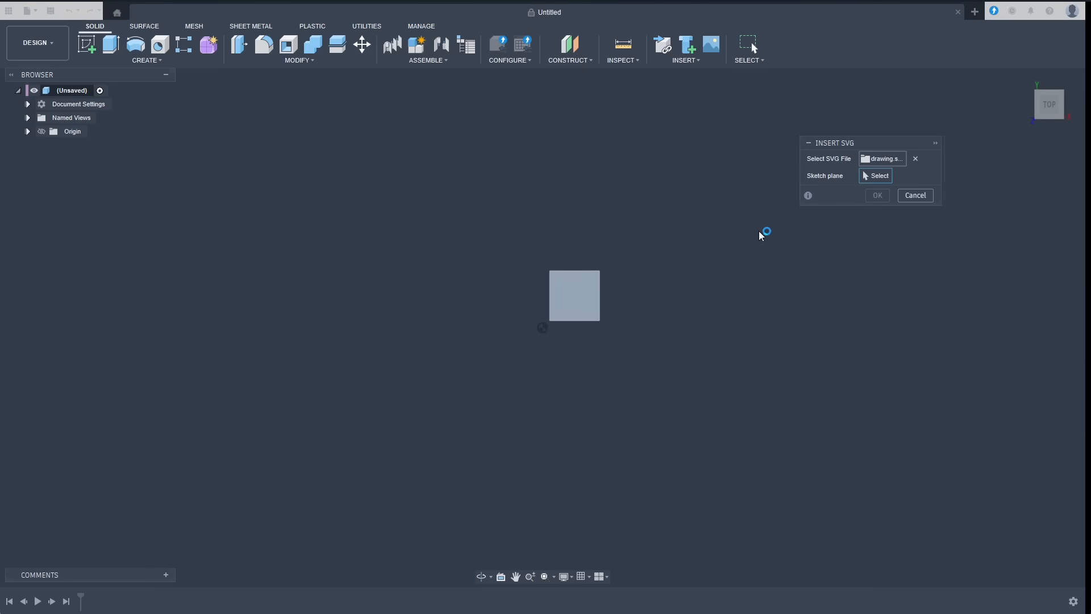
click(875, 175)
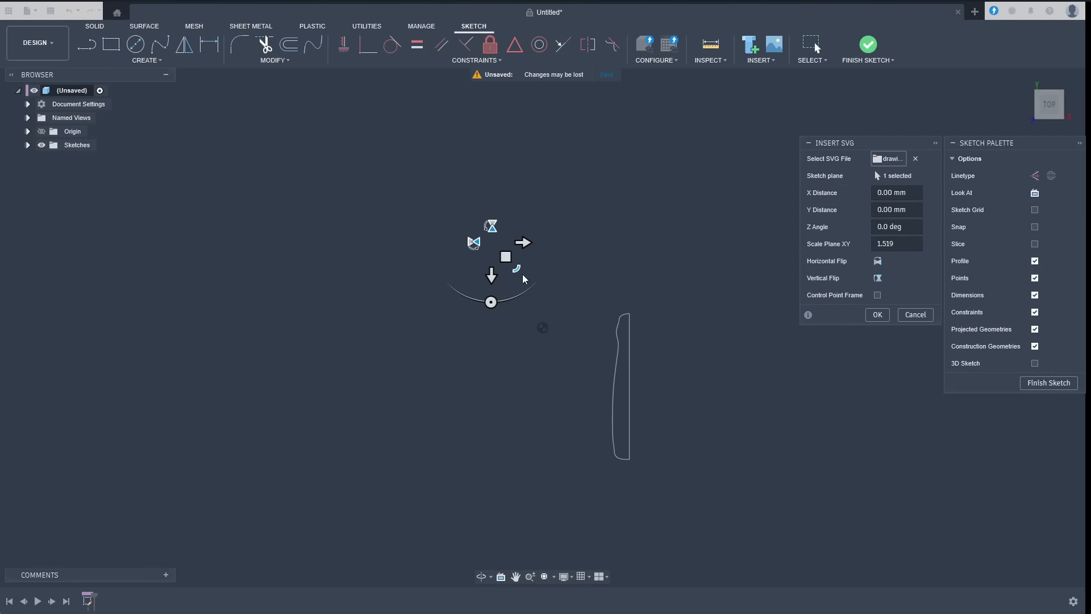
click(876, 313)
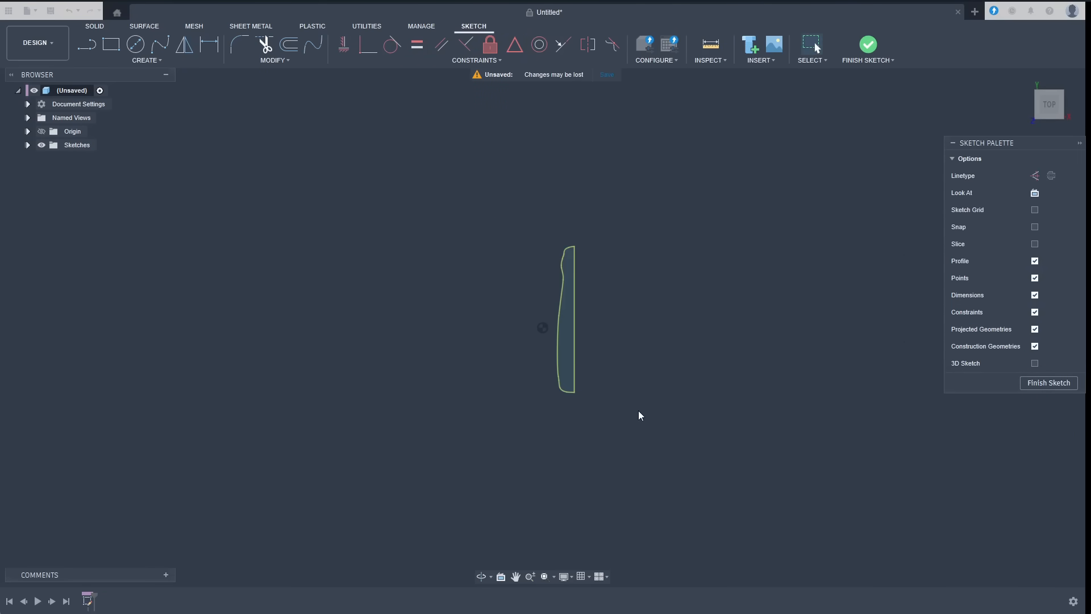
mouse_move(1060, 391)
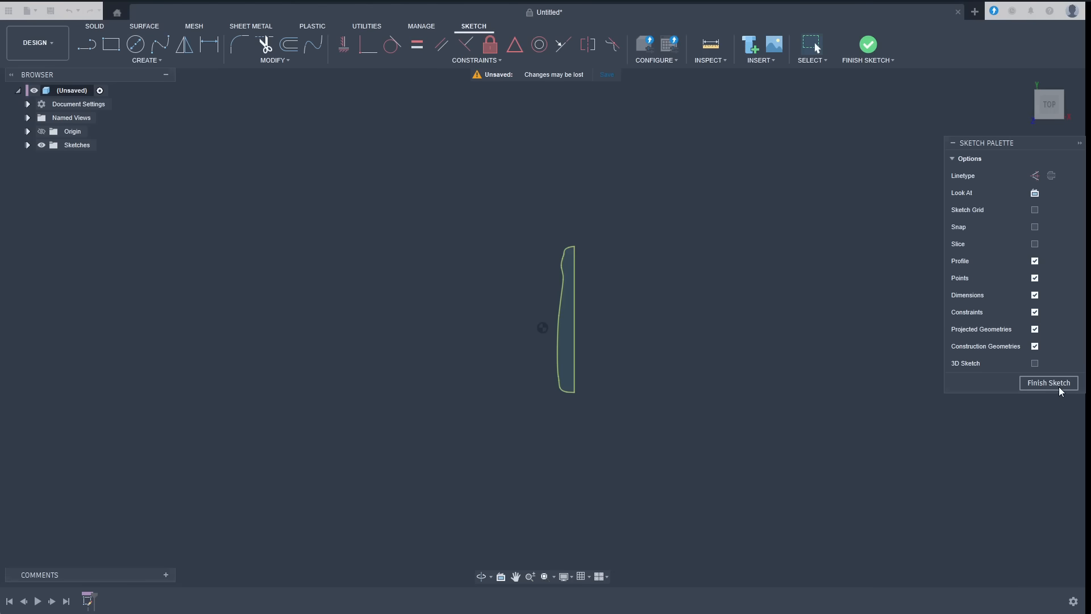
click(1047, 383)
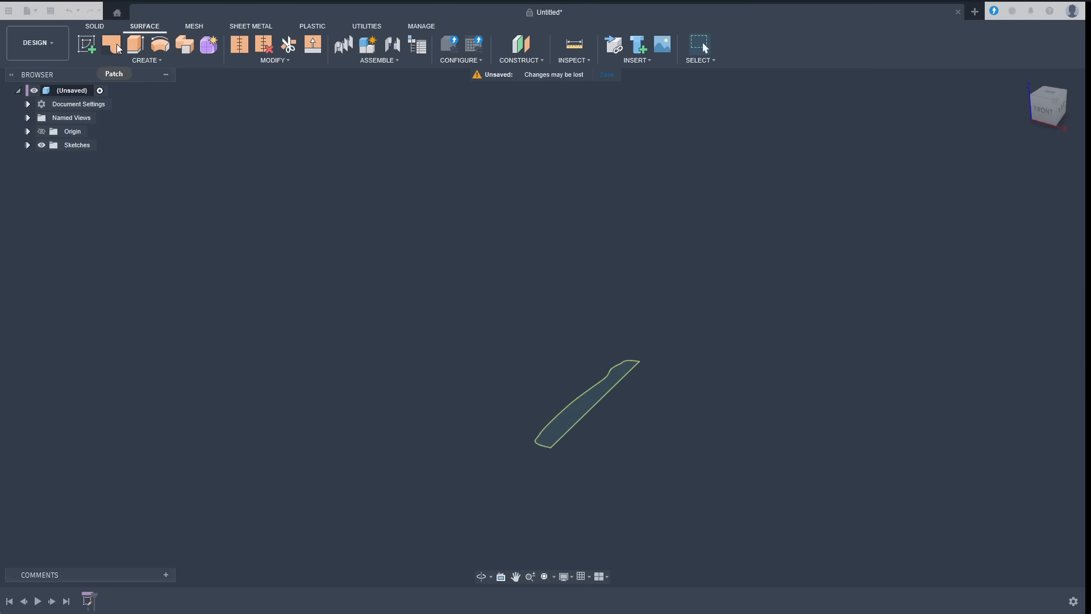
Step: Create a Patch surface from Profile 1 of the handle outline
click(110, 44)
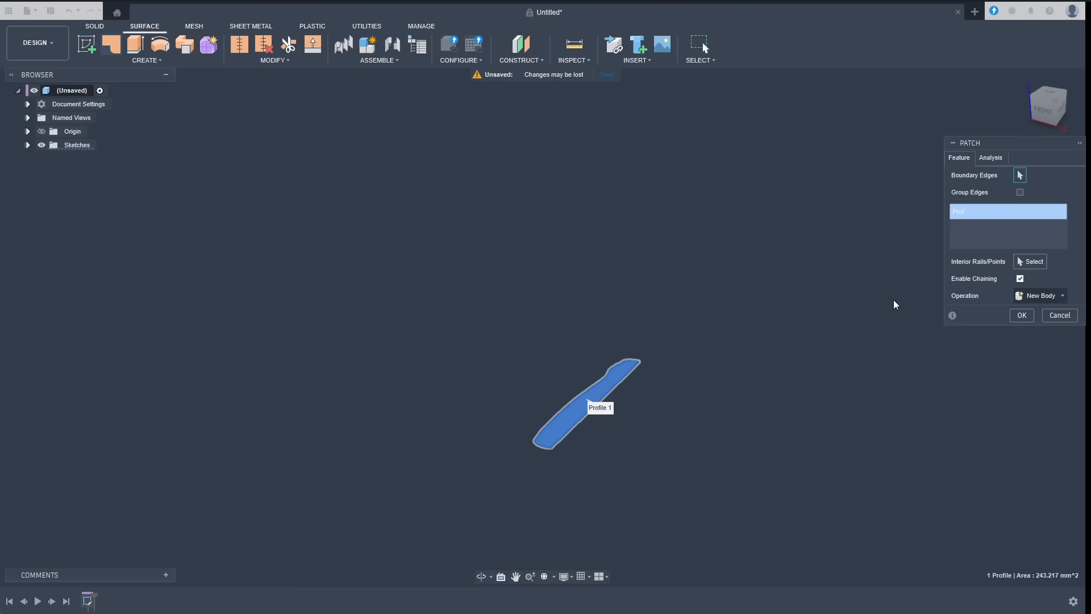
click(1020, 314)
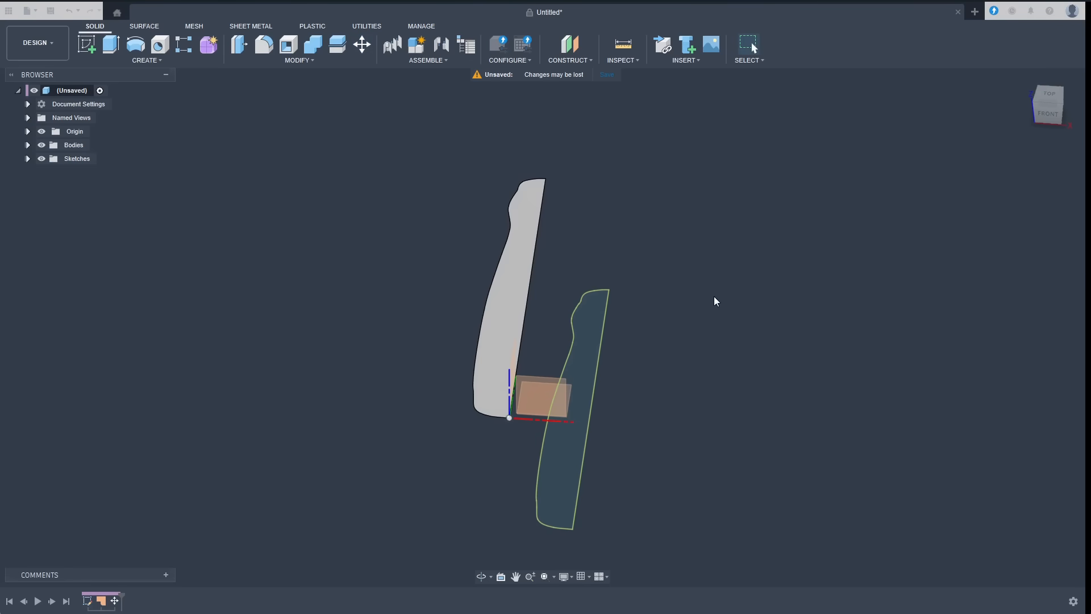
click(27, 158)
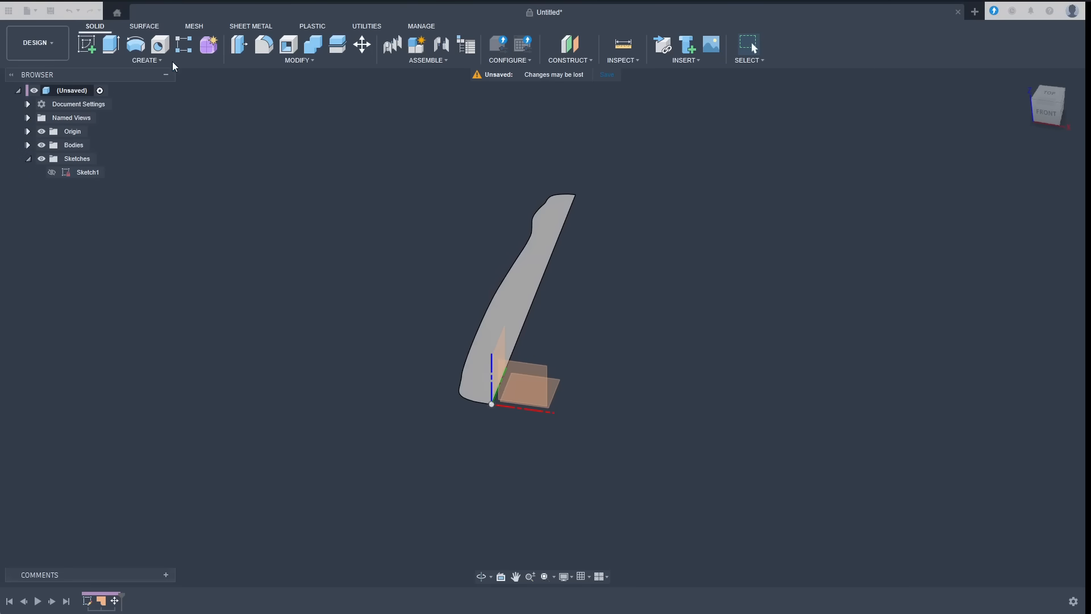
mouse_move(571, 45)
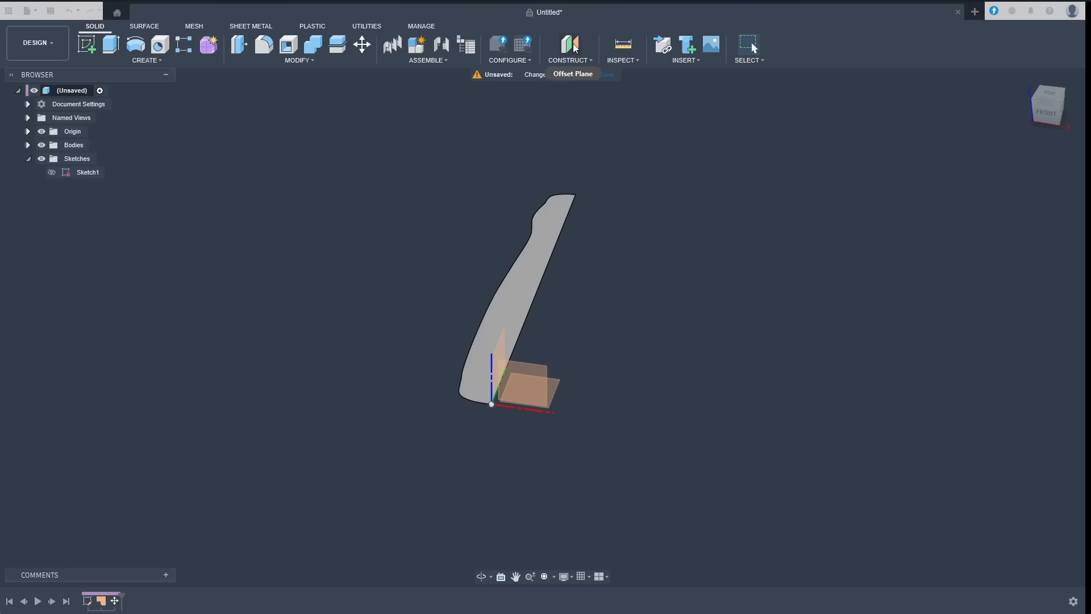
Step: Scale the sketch outline about the origin by 124.093/49.887 to true size
click(622, 44)
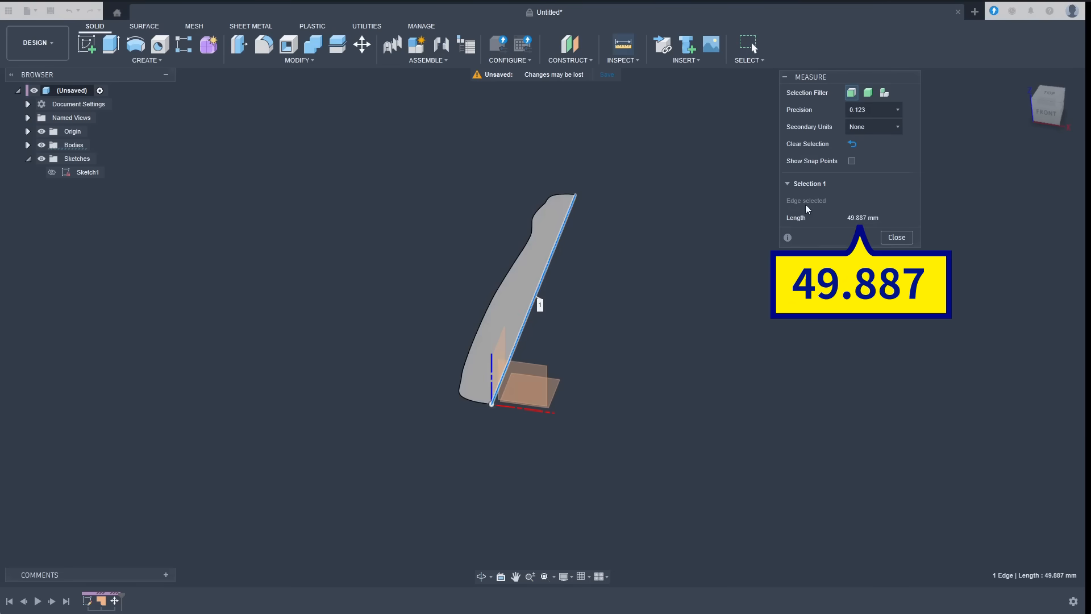
mouse_move(863, 217)
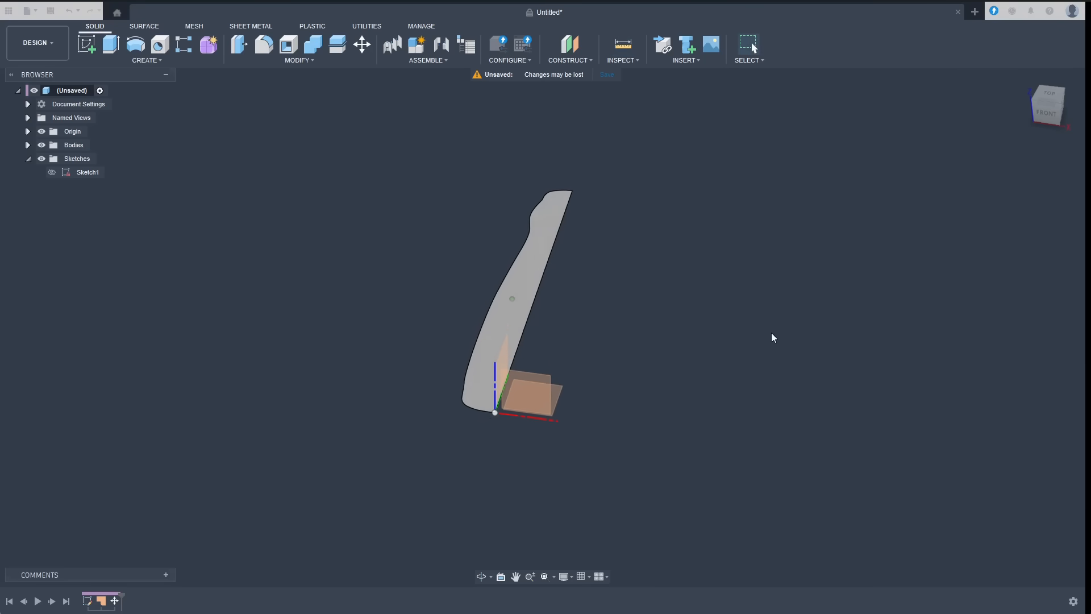
click(298, 61)
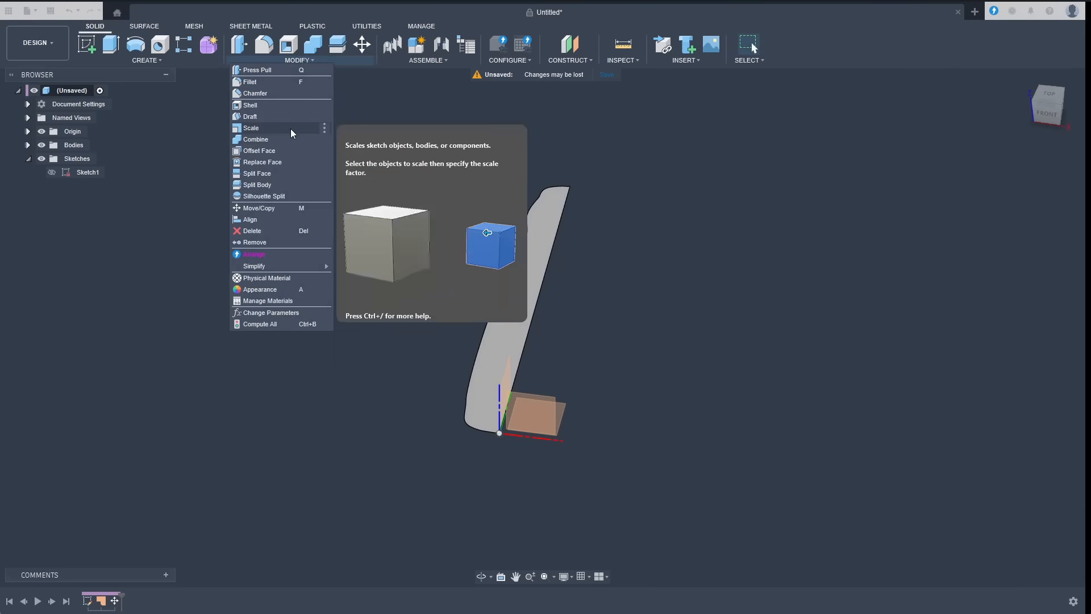
click(251, 129)
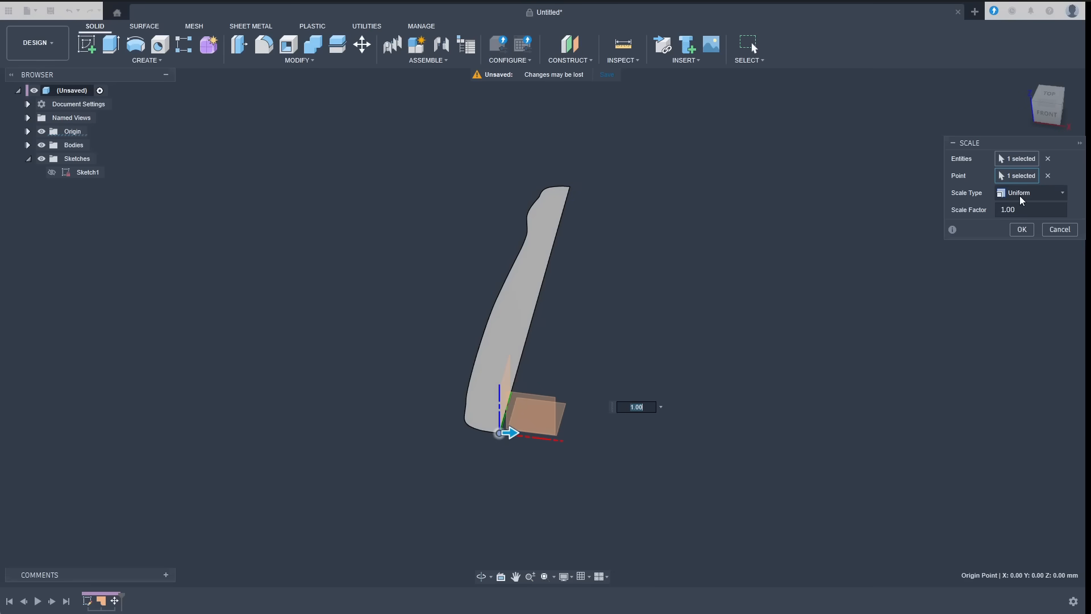
click(1029, 209)
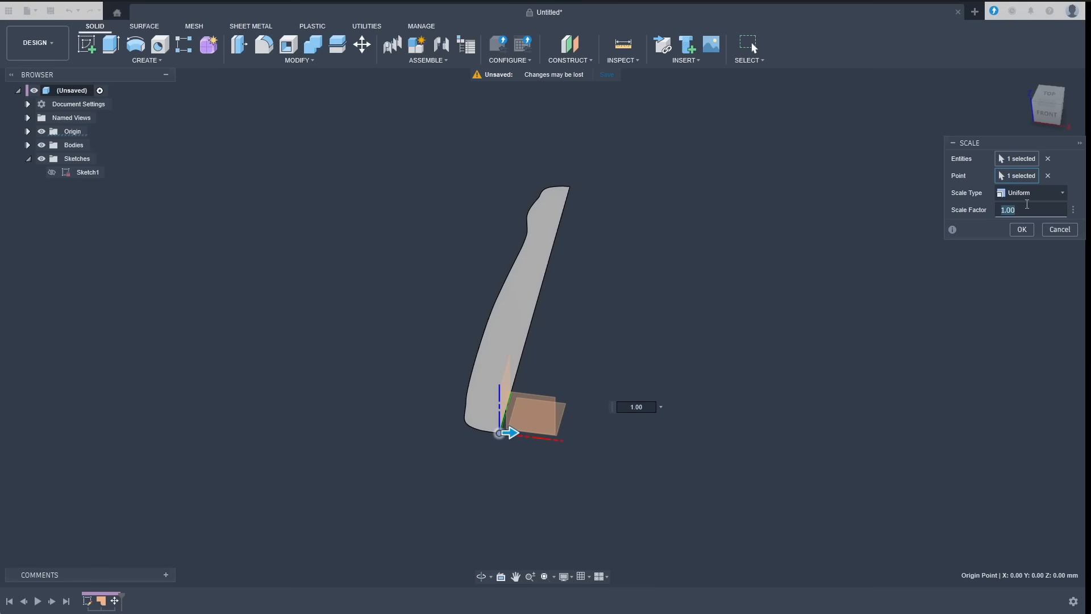
text(14)
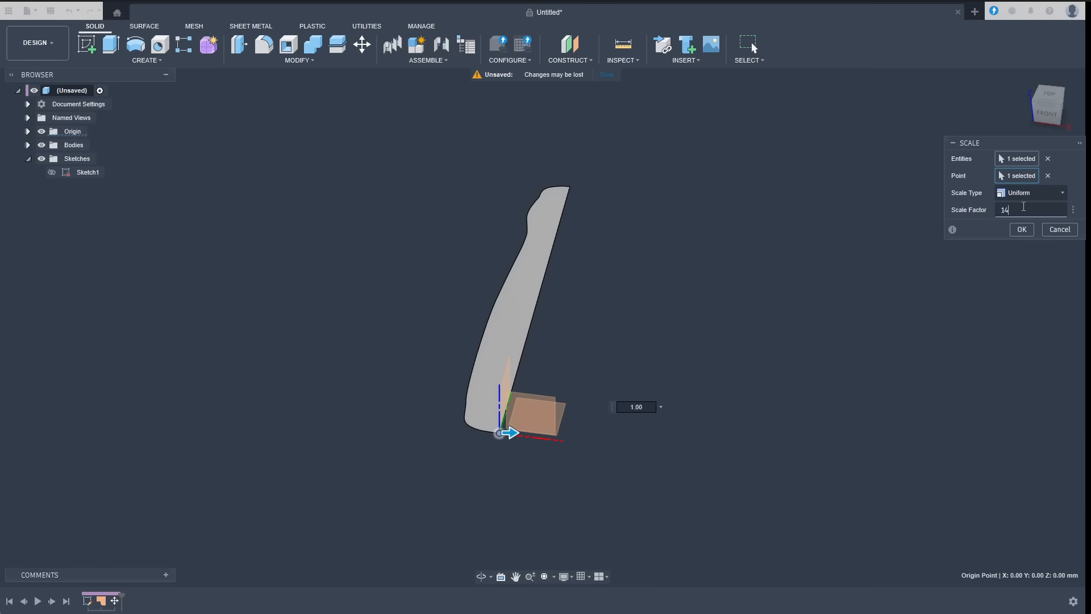
text(124)
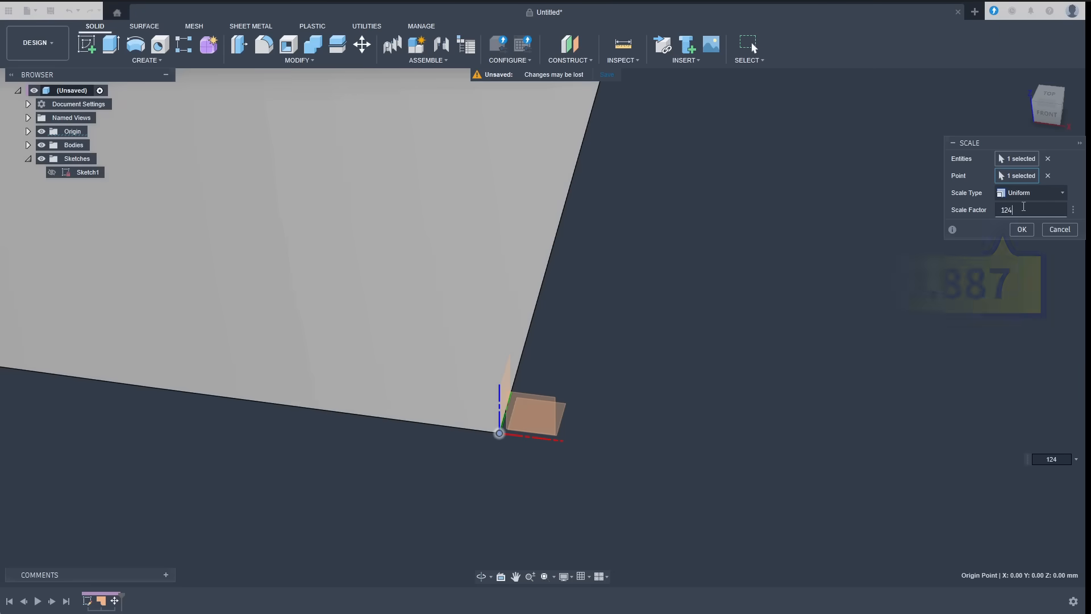
text(.093)
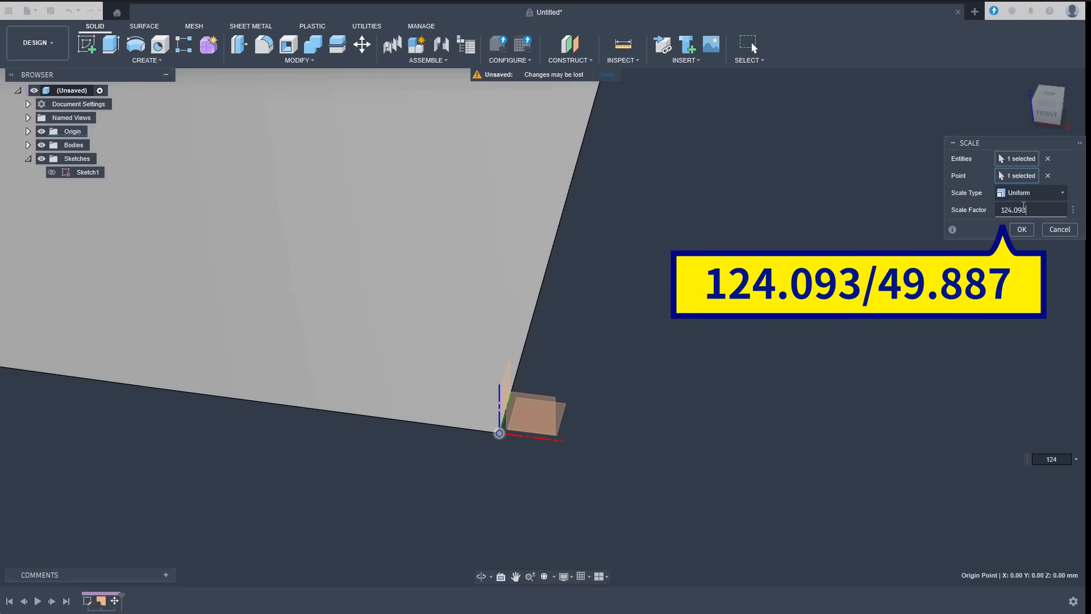
text(/49.887)
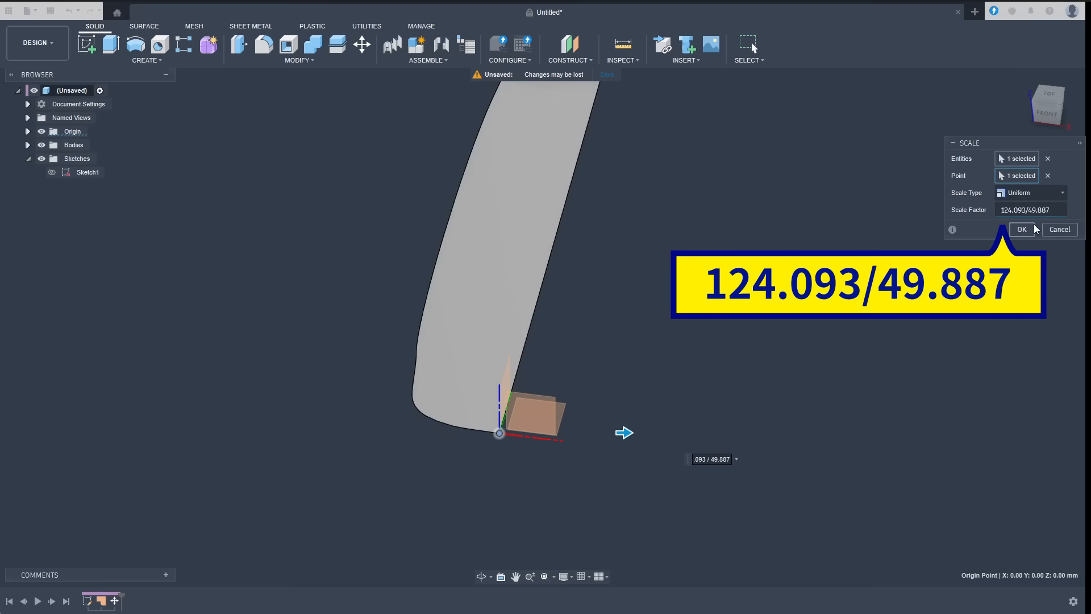
click(1021, 229)
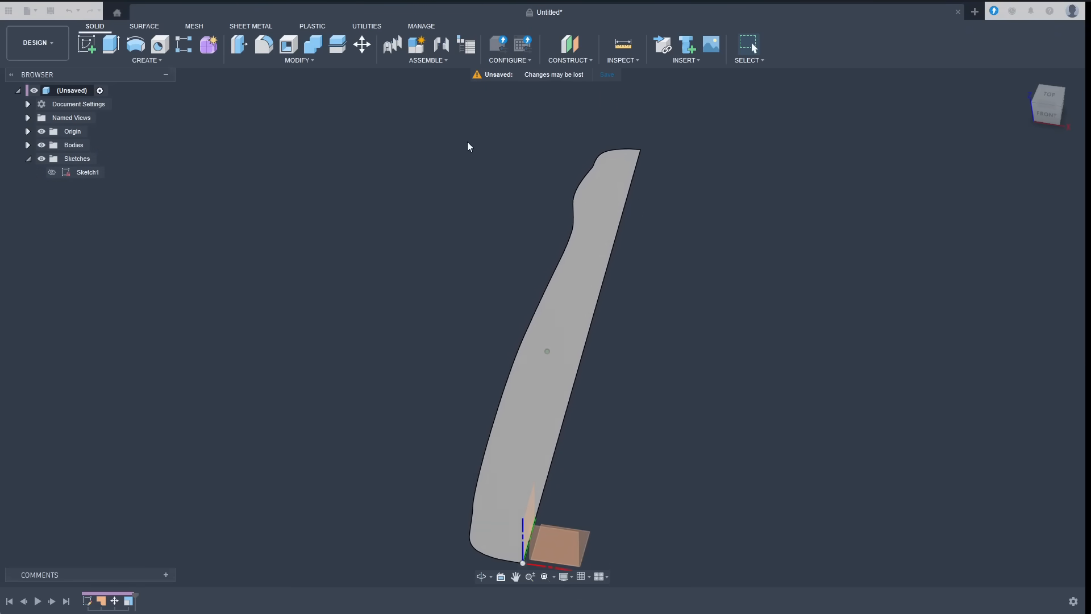
Step: Measure the scaled straight edge to confirm roughly 124.9 mm
click(621, 44)
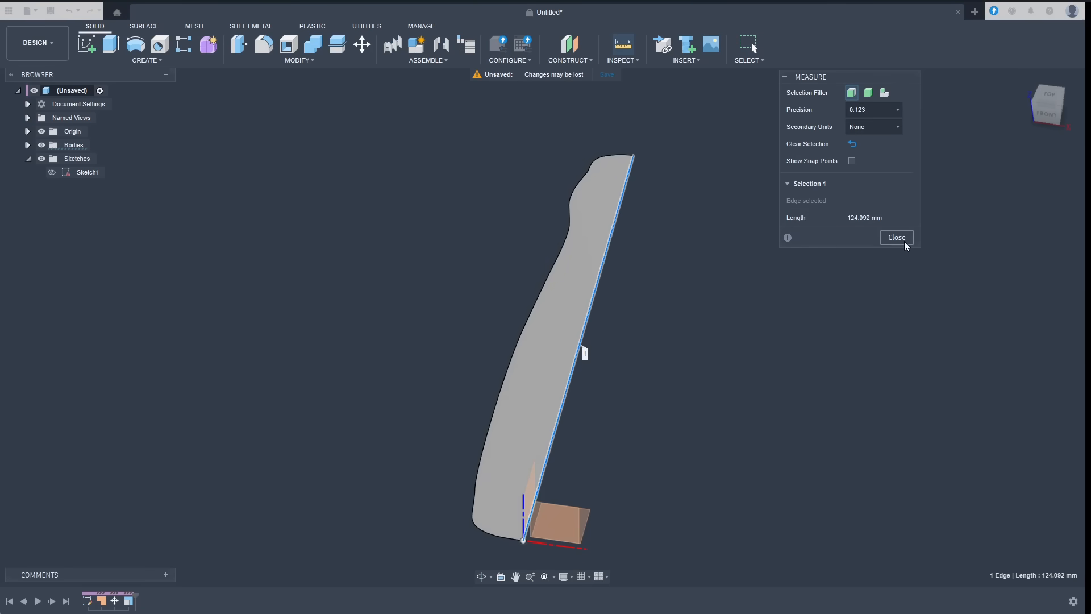
click(896, 237)
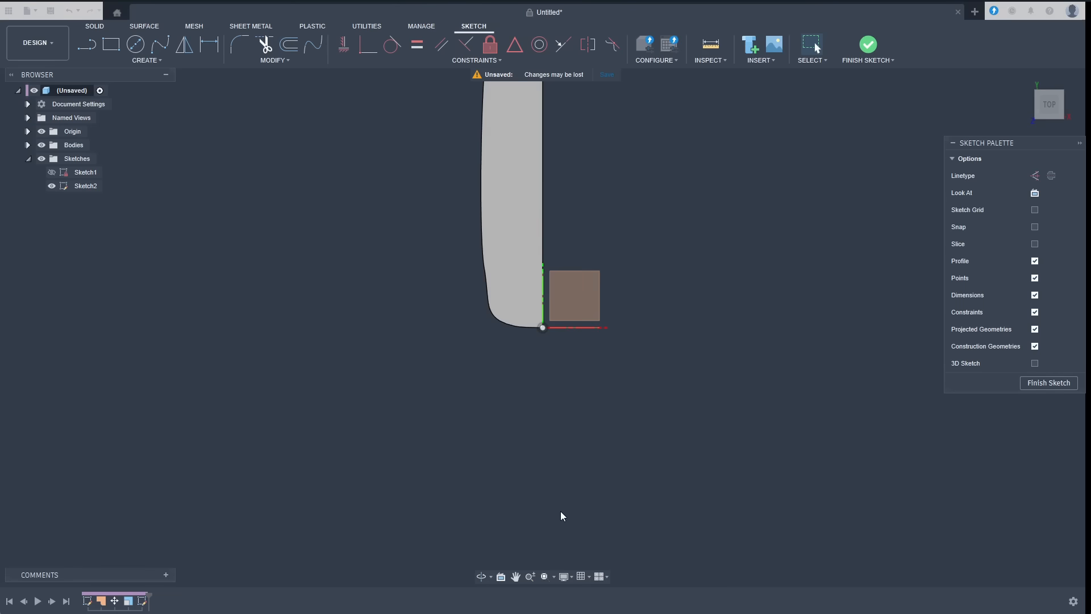
Step: Project the handle outline's edges into the new top-plane Sketch2
click(146, 61)
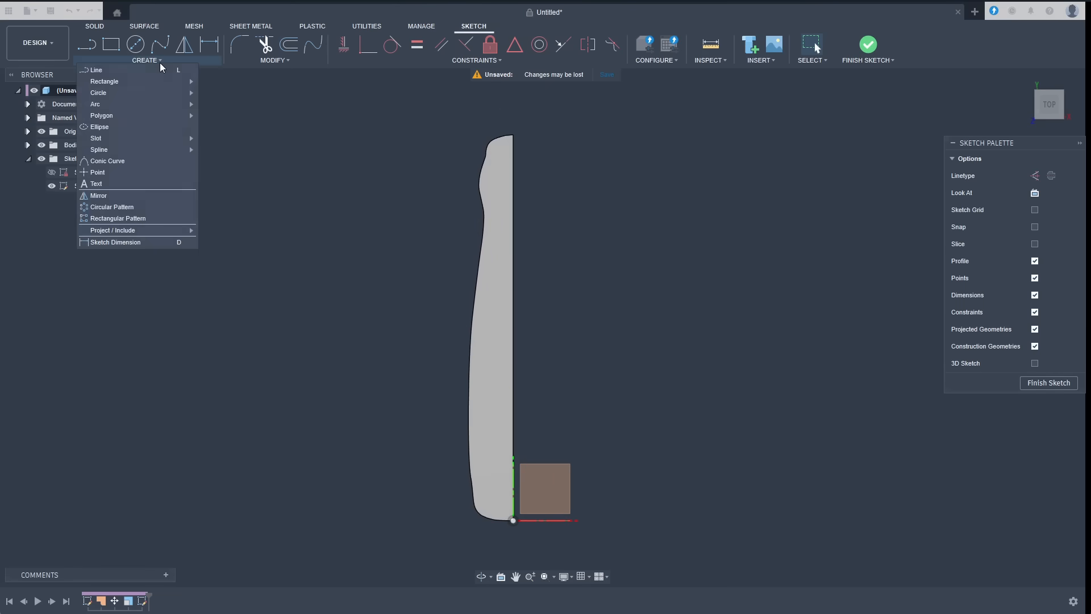
click(112, 229)
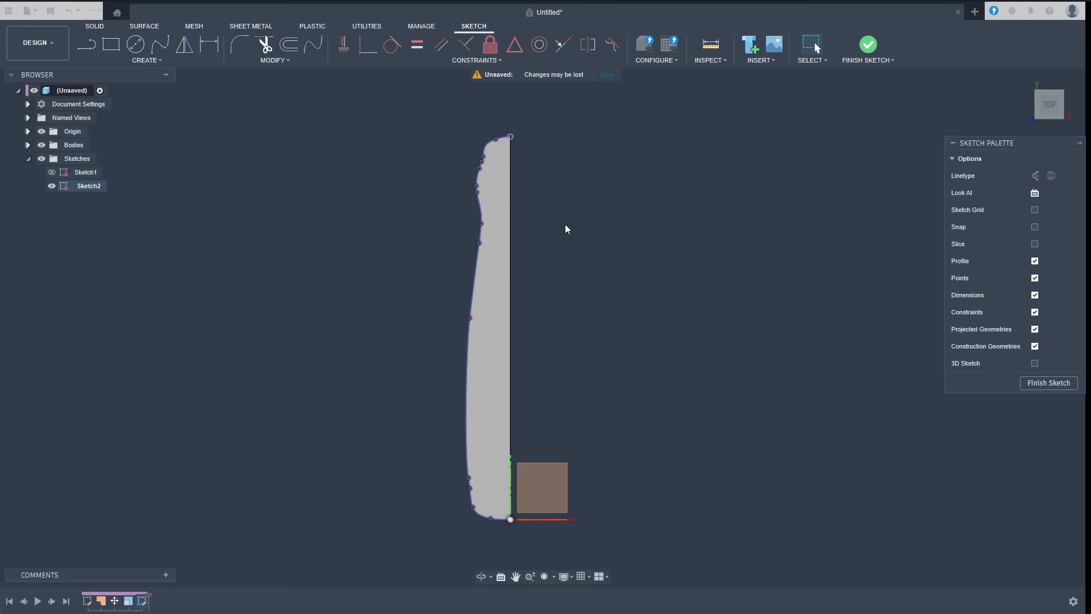
mouse_move(562, 215)
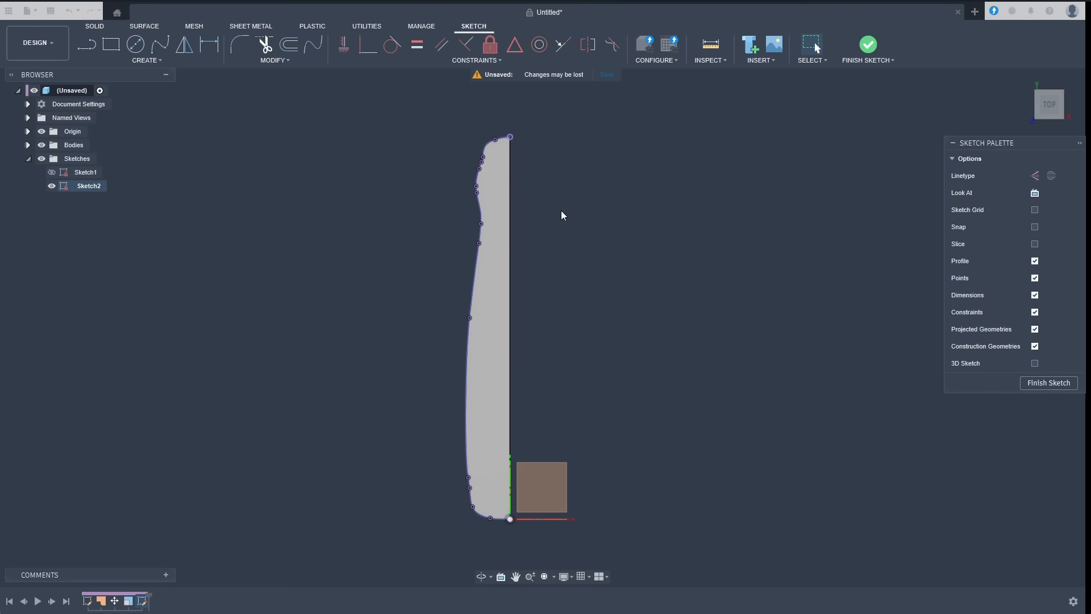
mouse_move(290, 44)
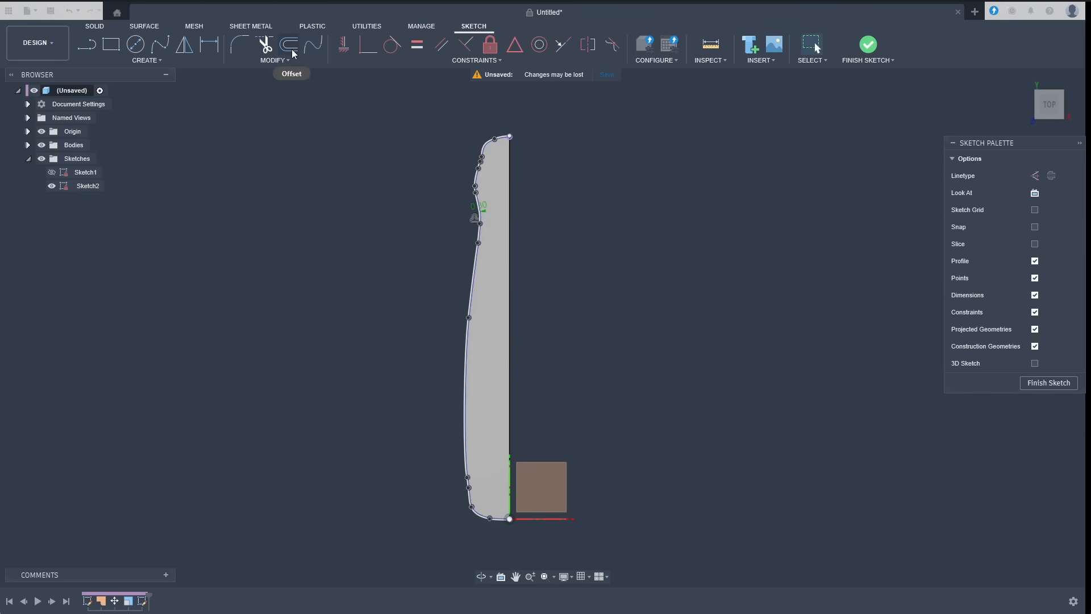
Step: Offset the curved outline chain and draw a line along the flat edge
click(291, 44)
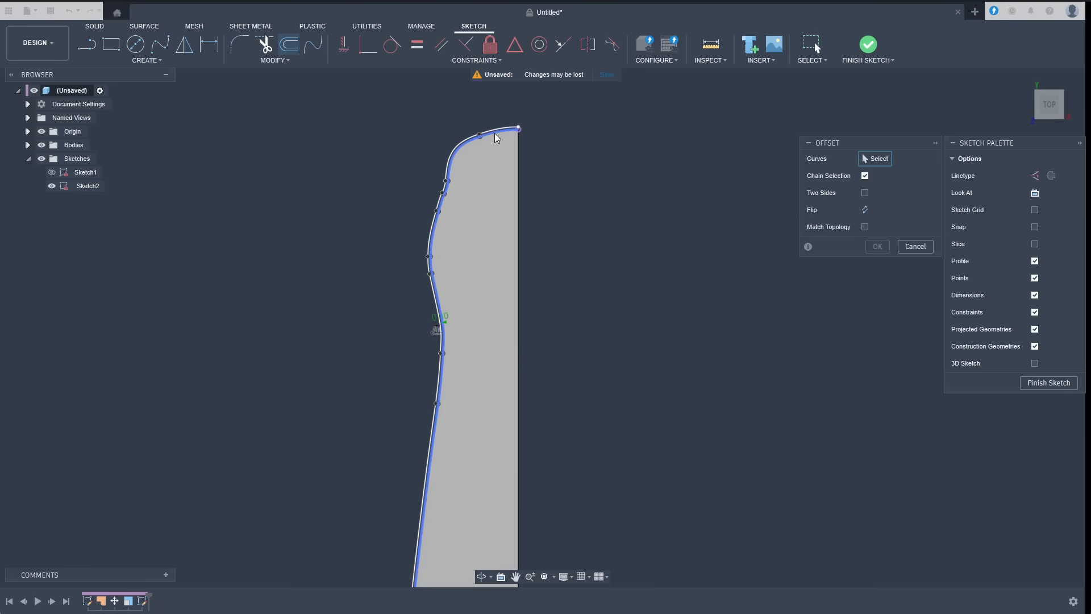
click(480, 131)
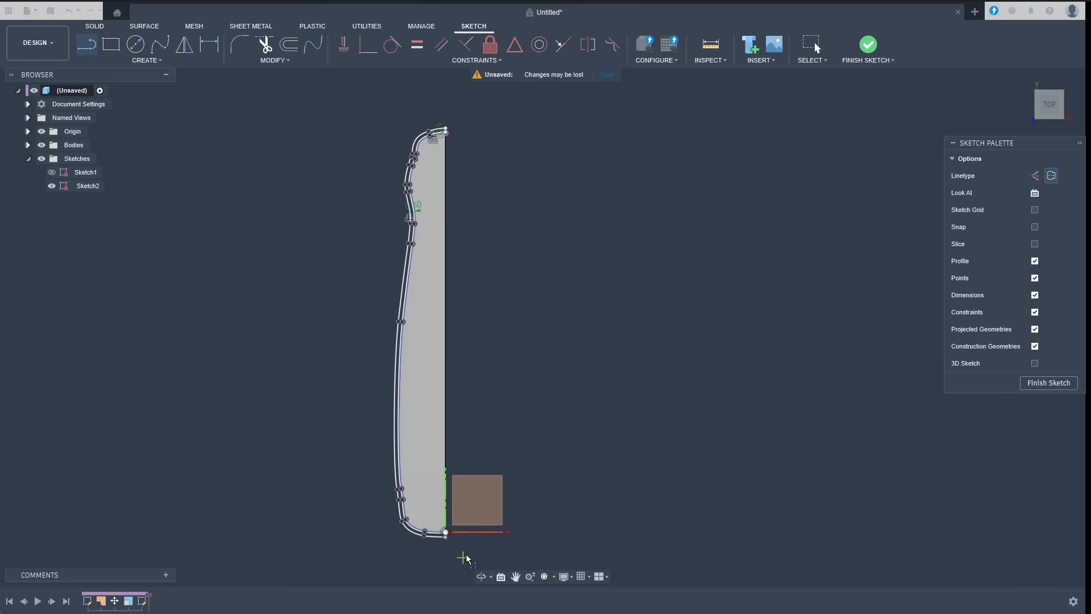
click(463, 557)
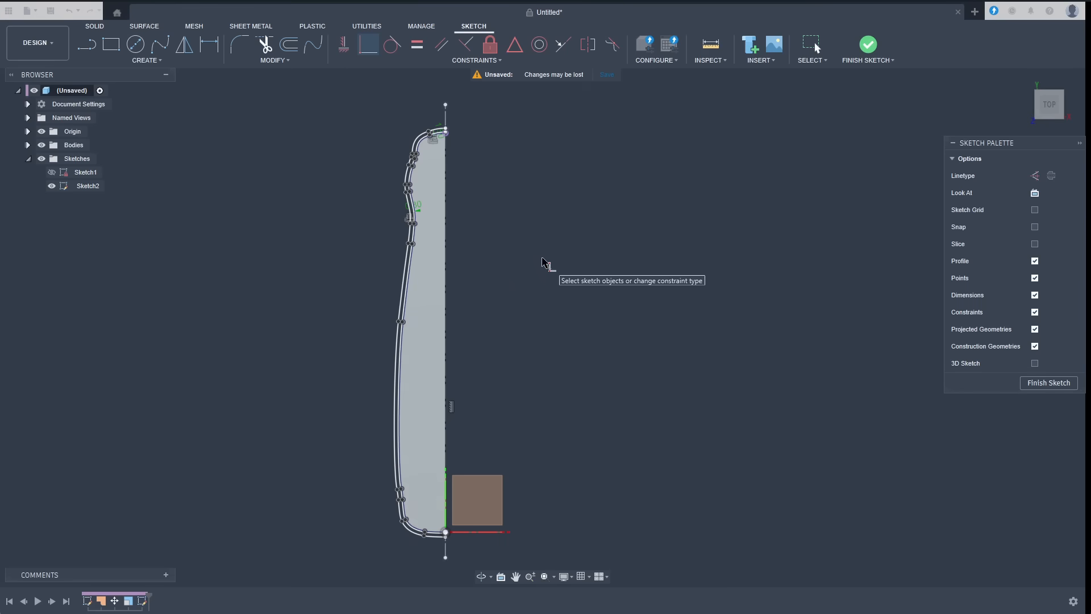
mouse_move(520, 204)
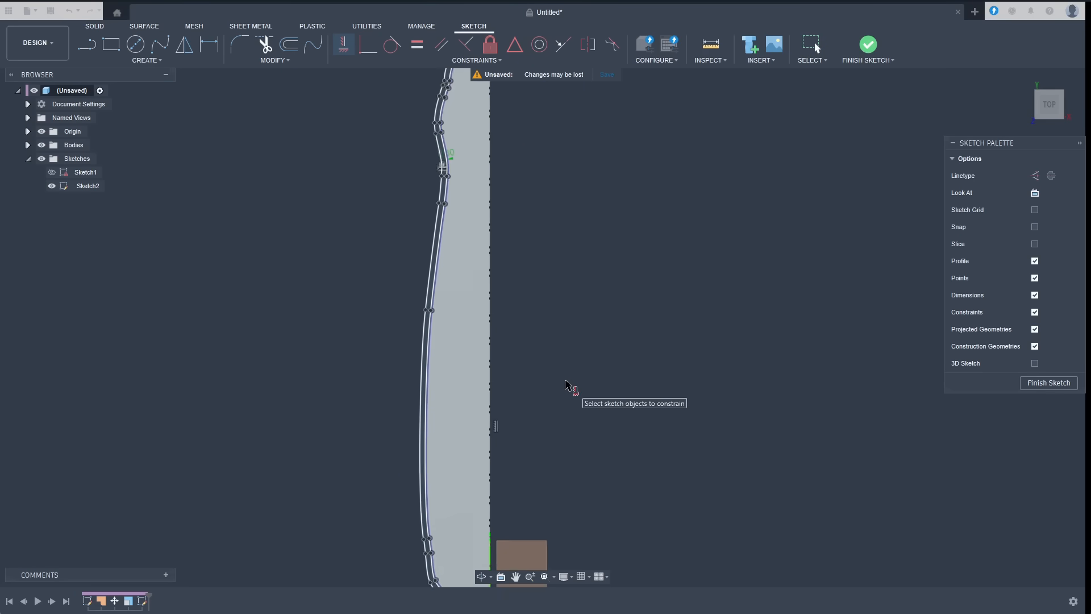
Step: Extrude the profiles as a new body and revolve-cut around the flat-edge line
click(867, 49)
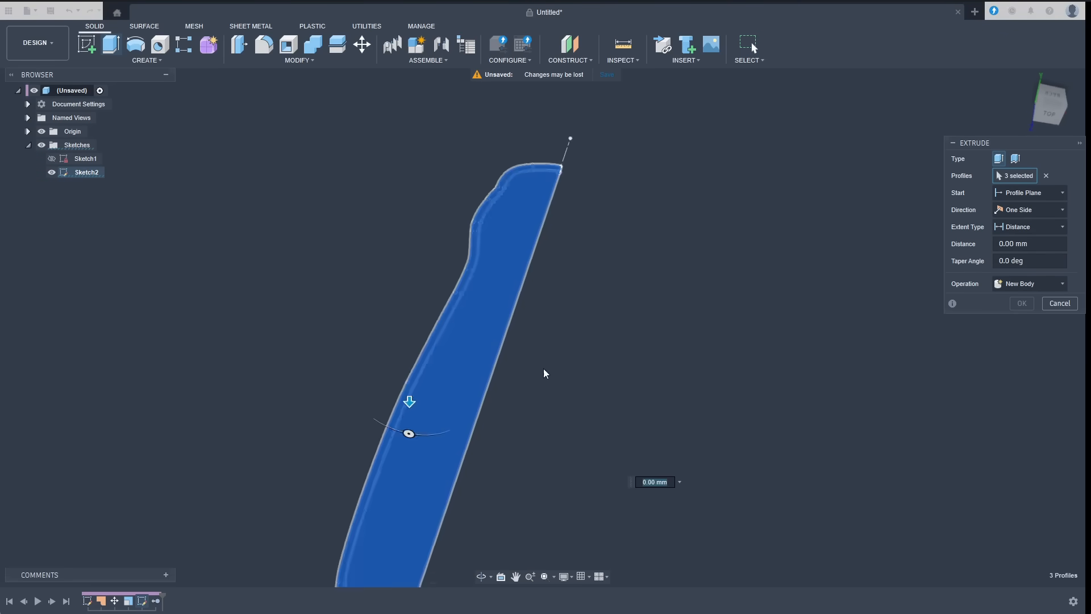
click(1021, 302)
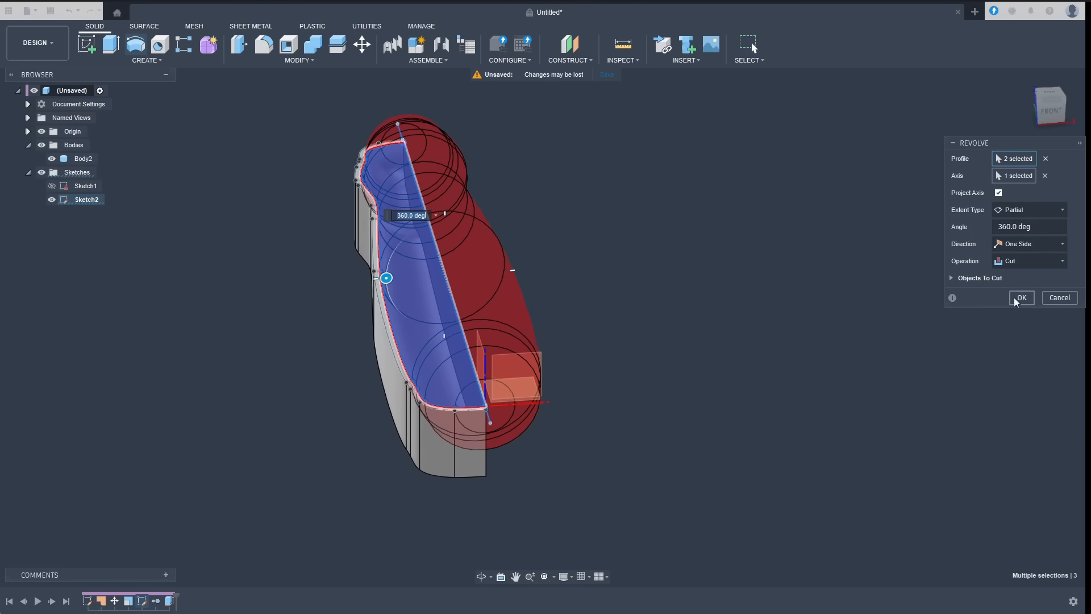
click(1021, 297)
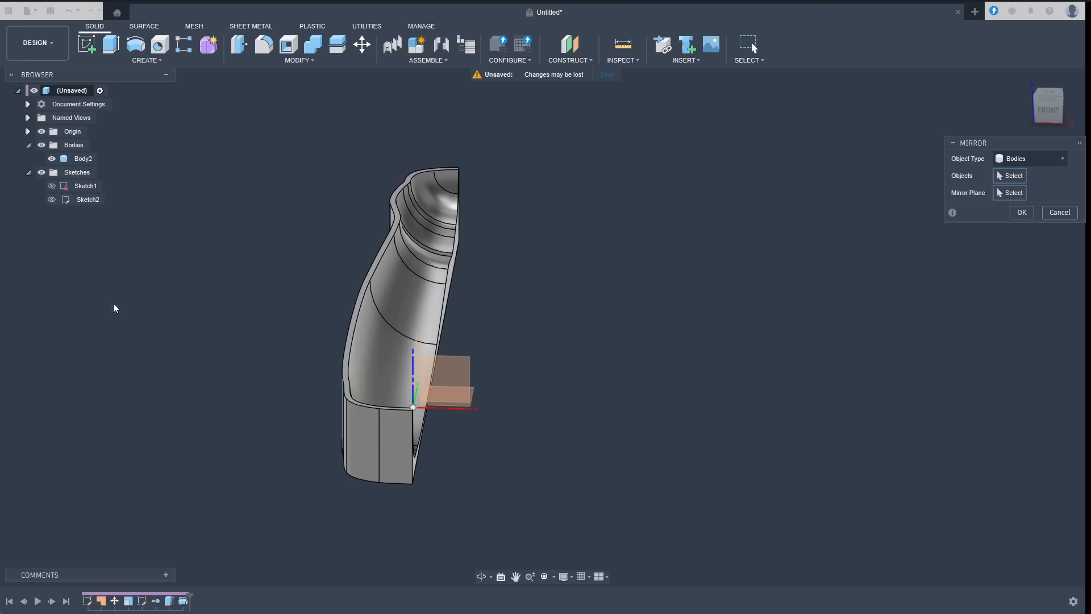